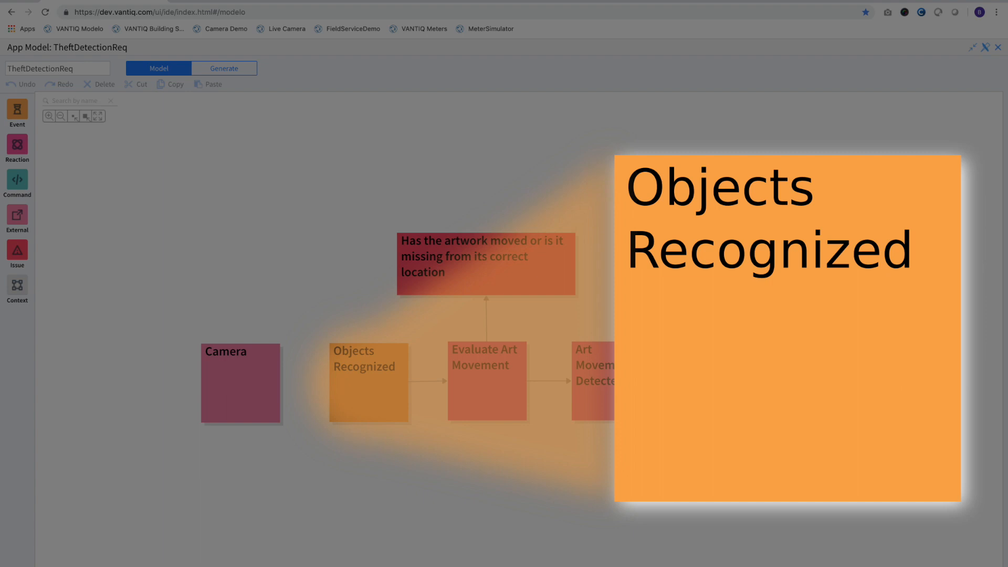
Switch the model to Generate mode and open the Objects Recognized event for editing
left_click(486, 380)
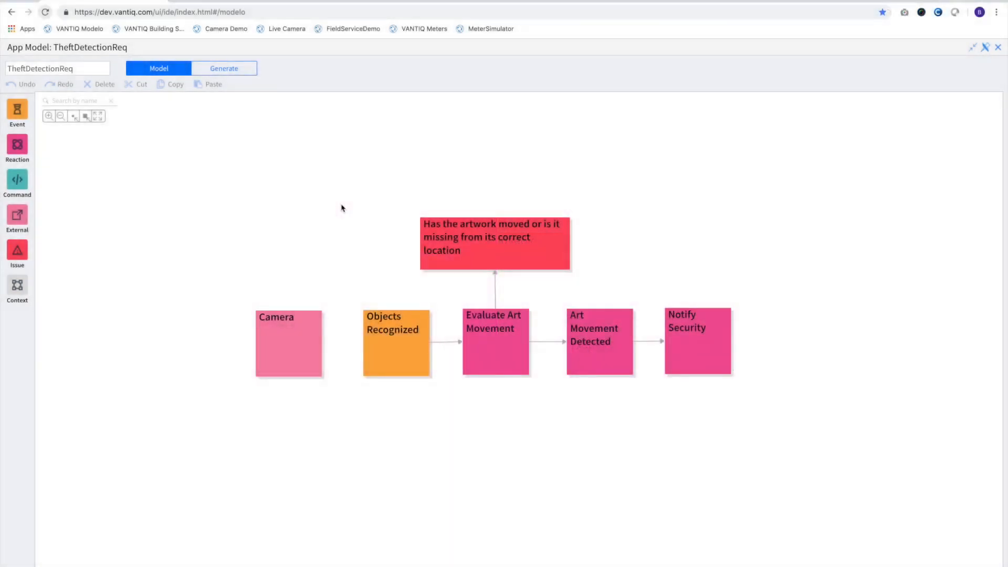
mouse_move(418, 384)
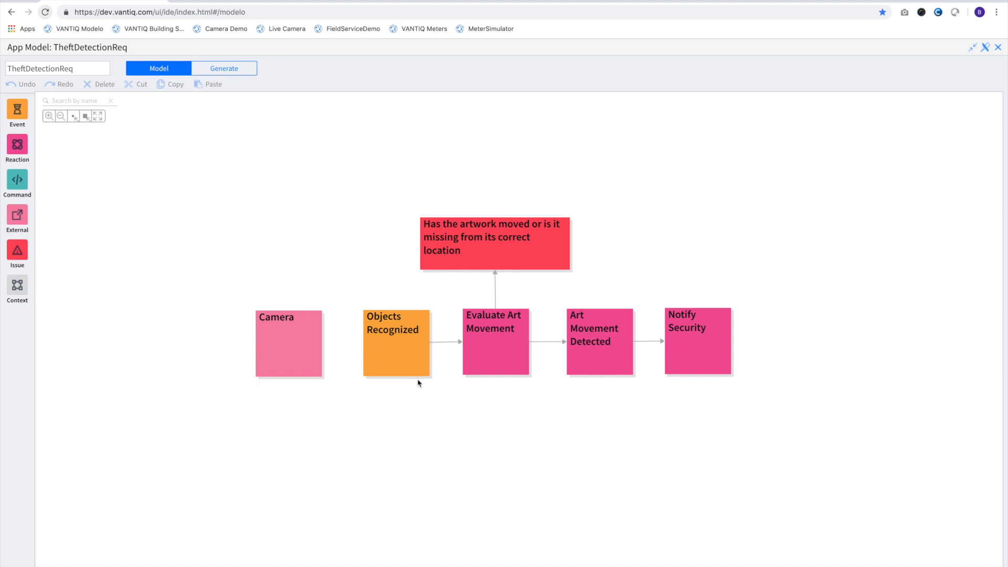
mouse_move(325, 315)
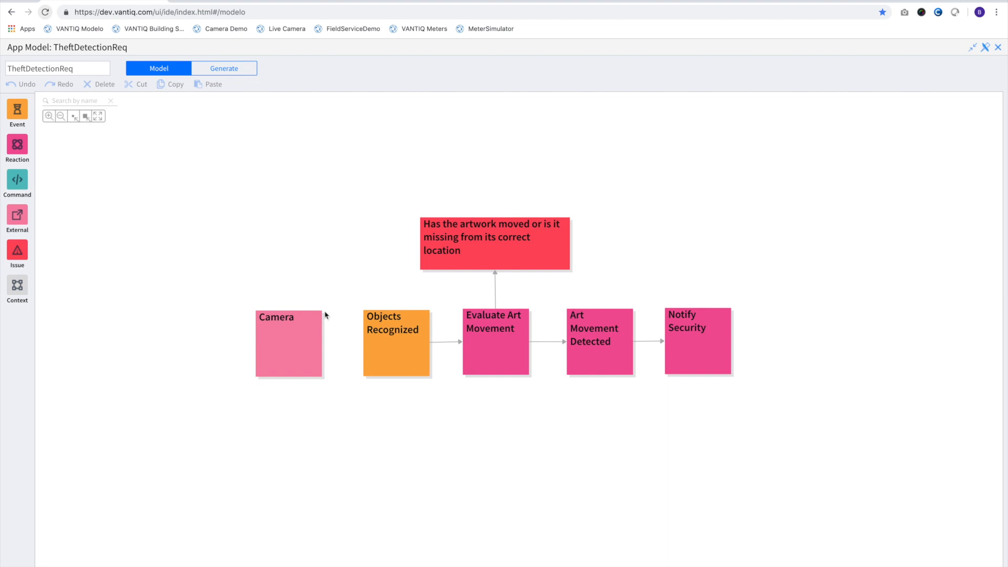
mouse_move(508, 342)
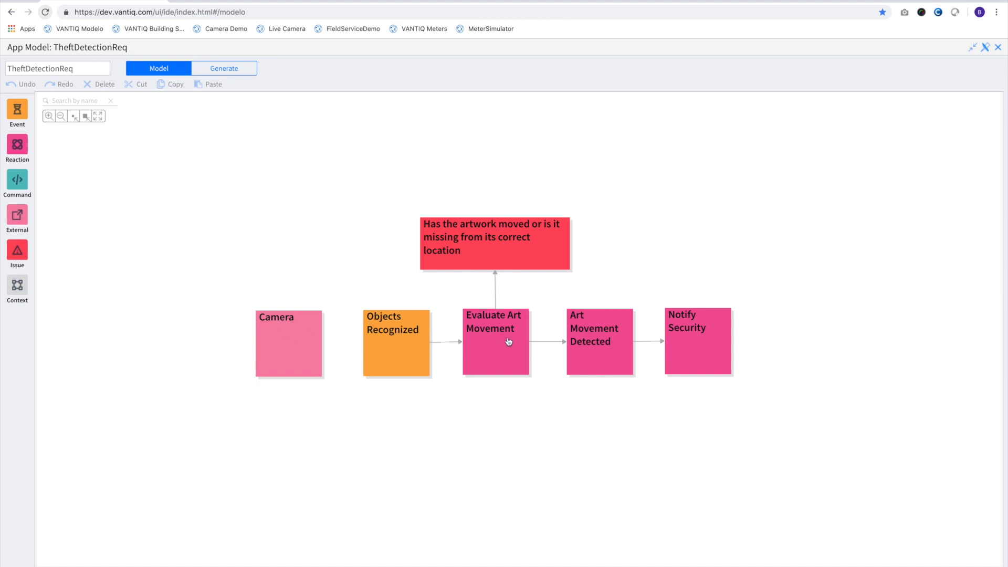
mouse_move(512, 347)
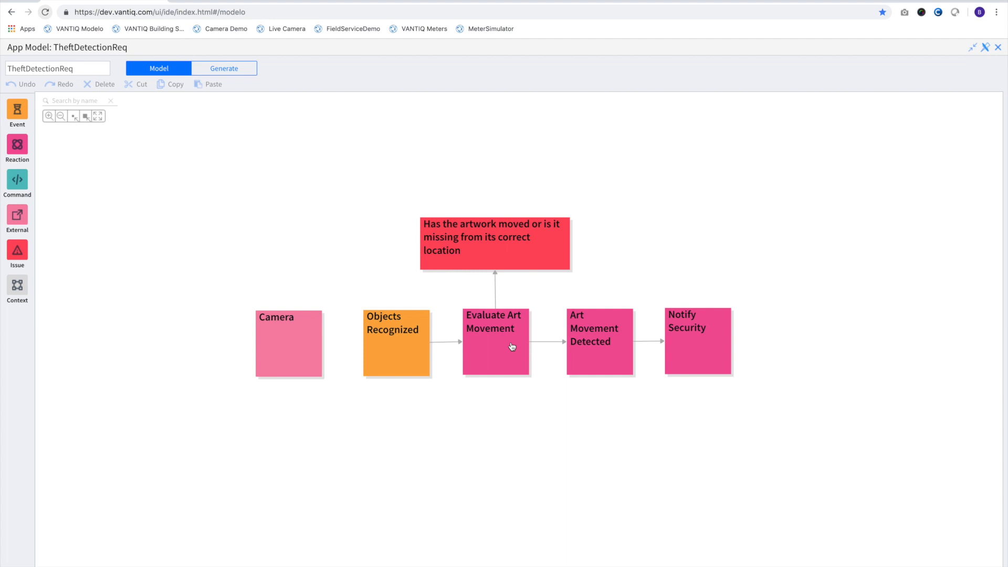
left_click(697, 341)
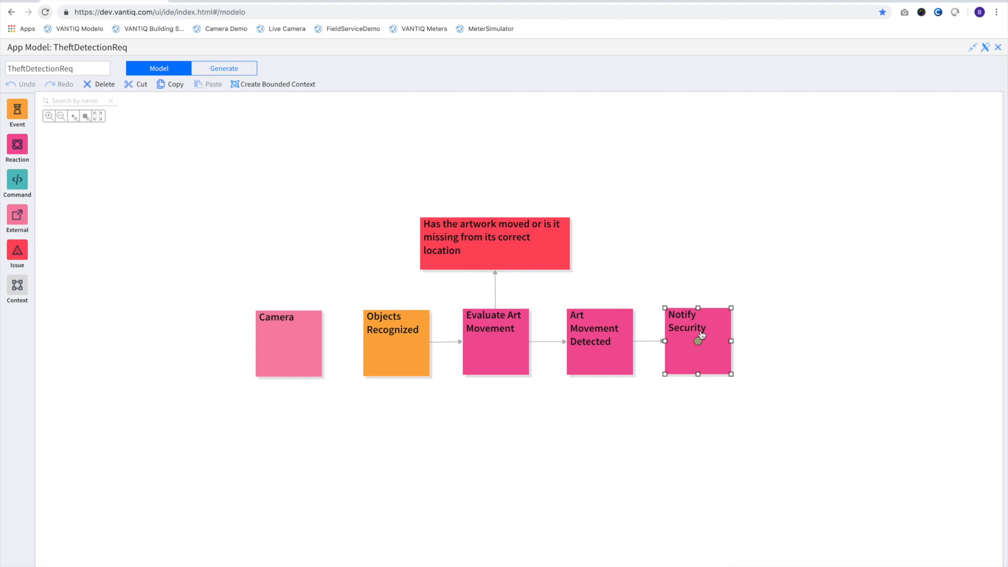
mouse_move(245, 77)
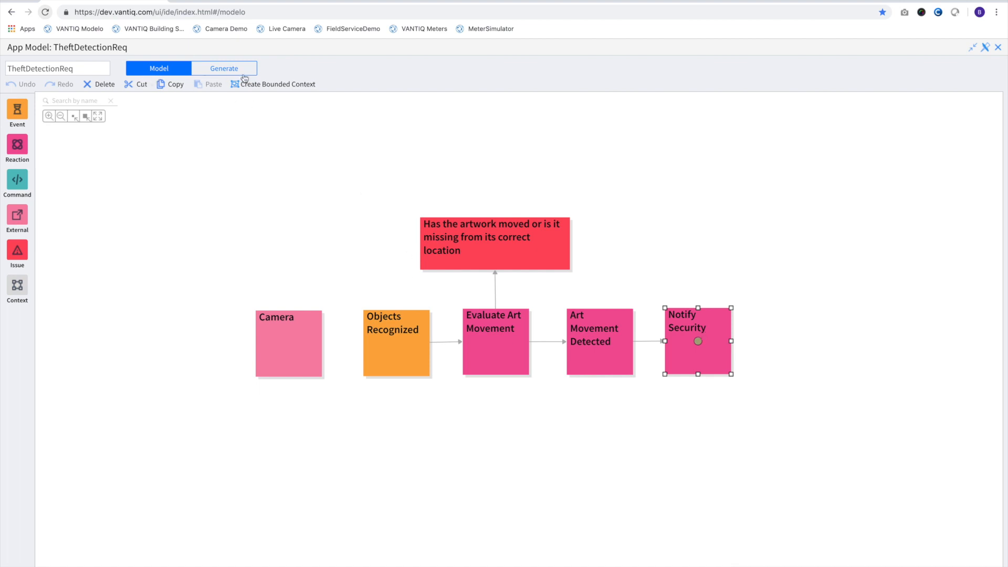
left_click(223, 68)
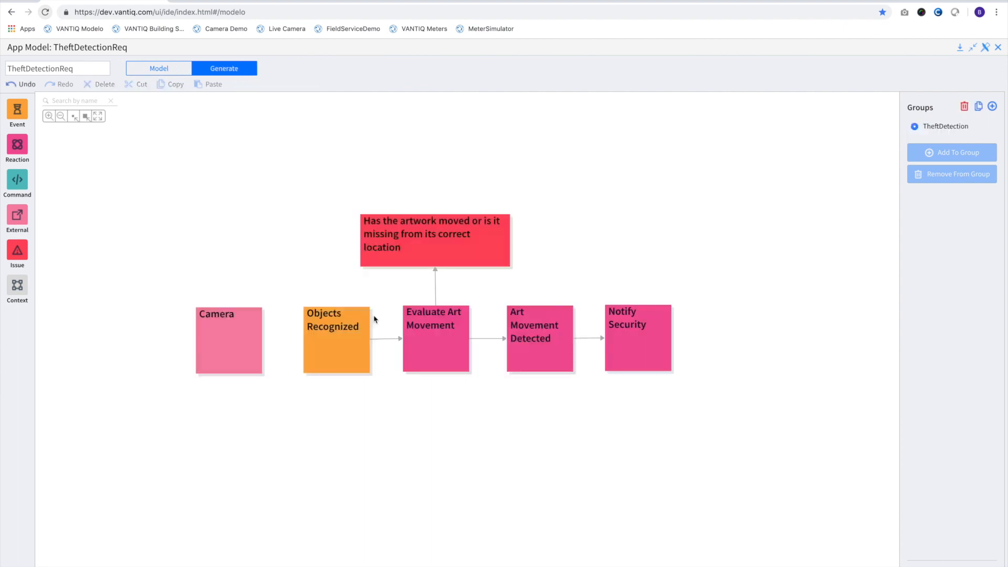
left_click(336, 339)
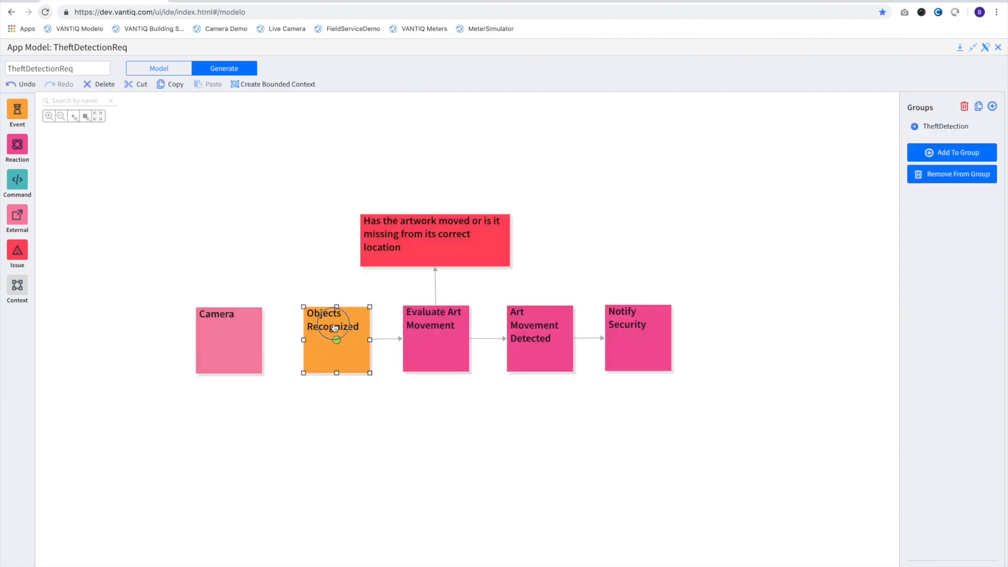
double_click(336, 339)
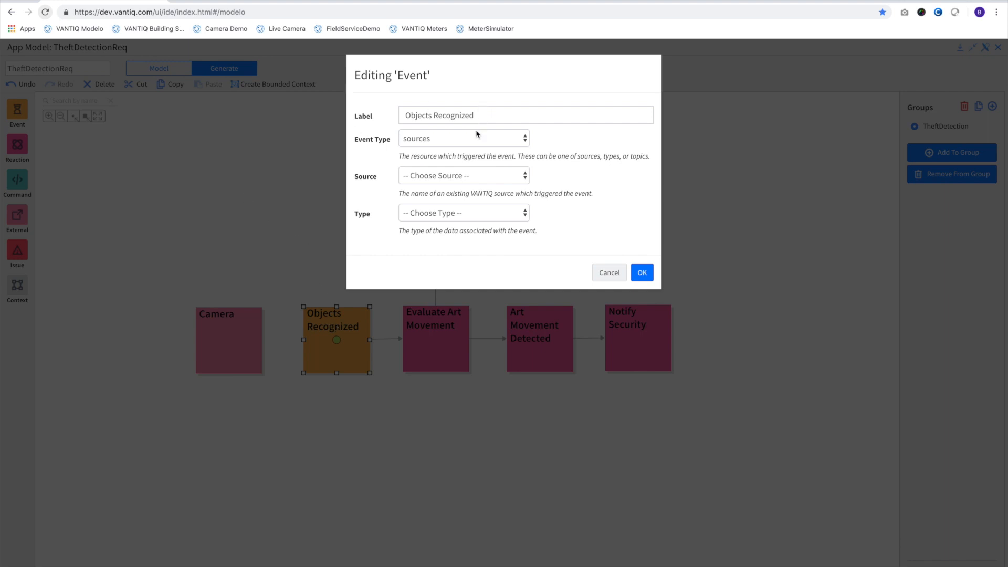
Set Objects Recognized to source ArtCameras and type s_ObjectsRecognized, inspect subscription data, confirm
left_click(463, 175)
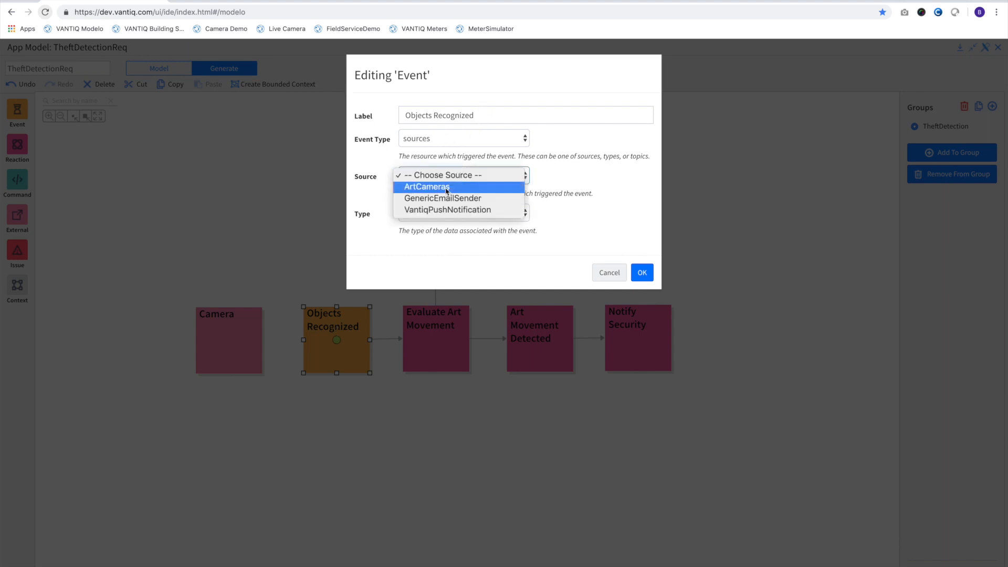
left_click(427, 187)
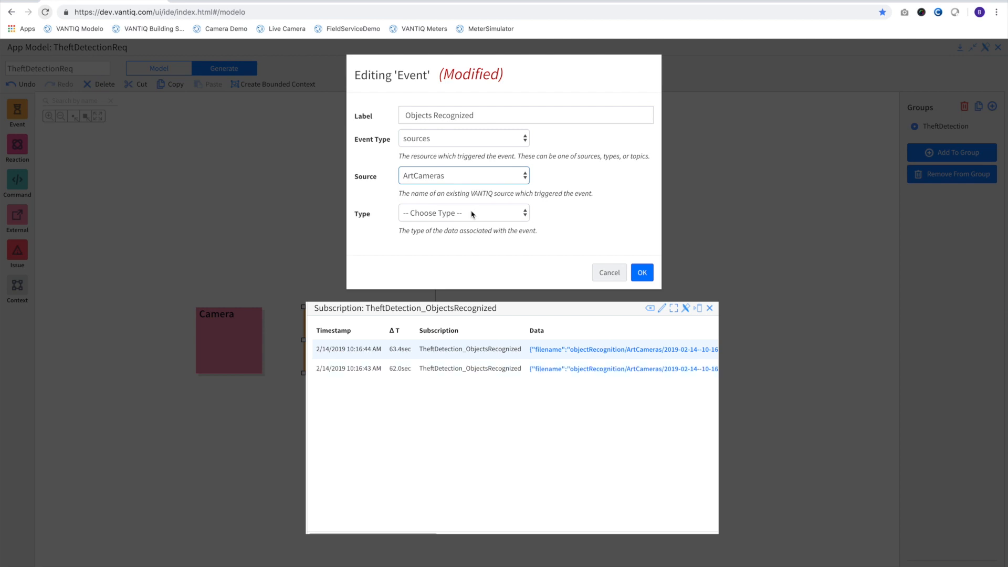
left_click(463, 213)
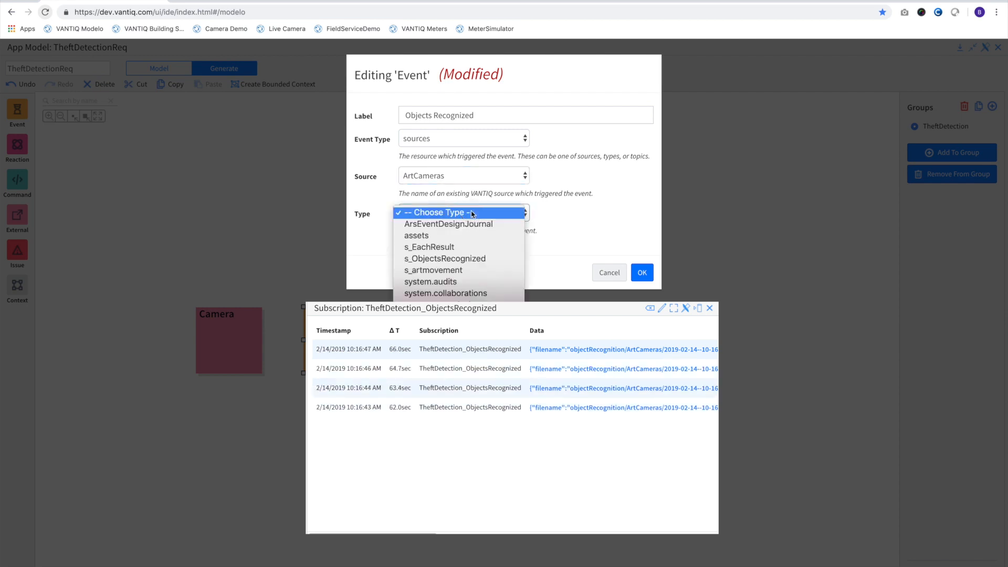
left_click(444, 258)
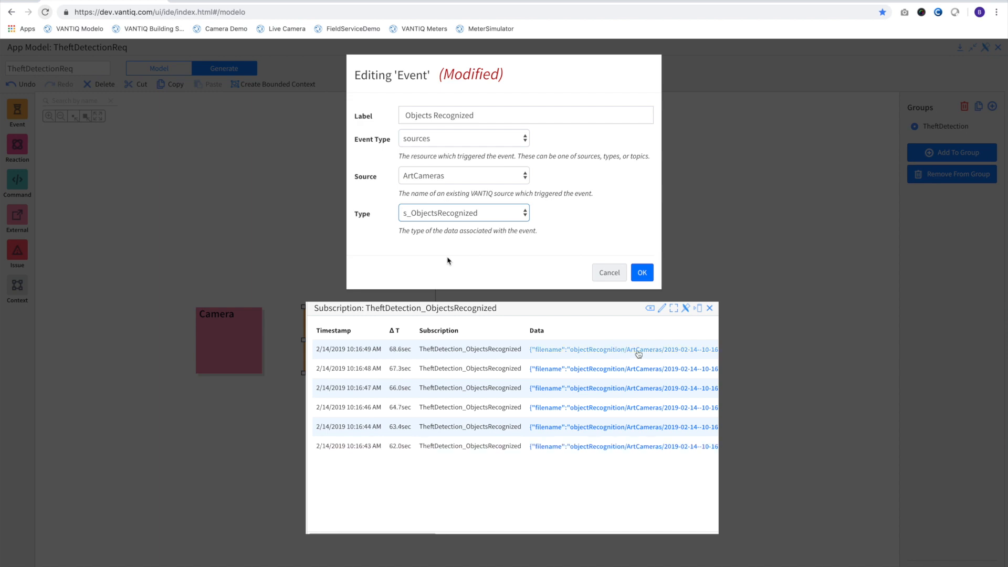
left_click(623, 348)
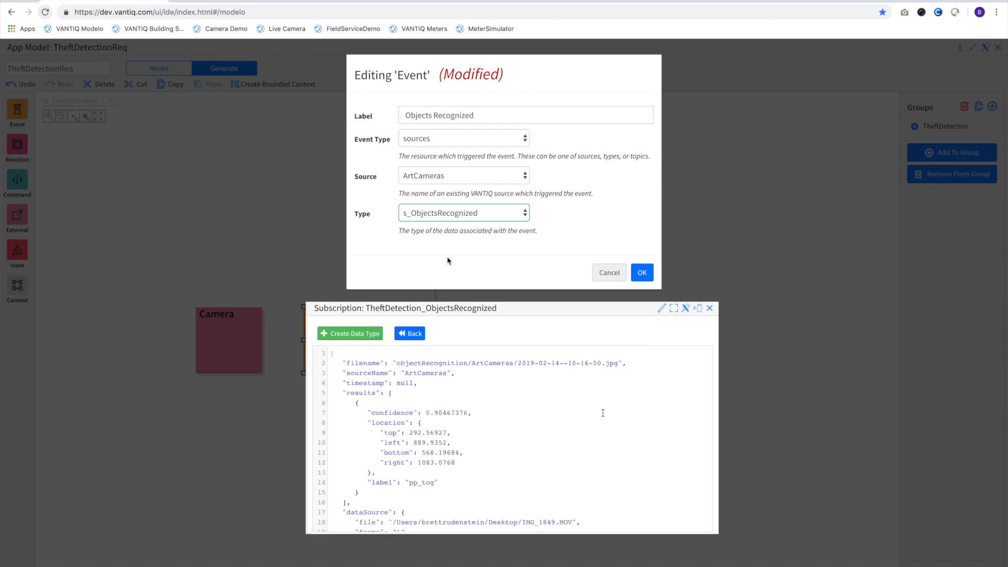
scroll("down", 3)
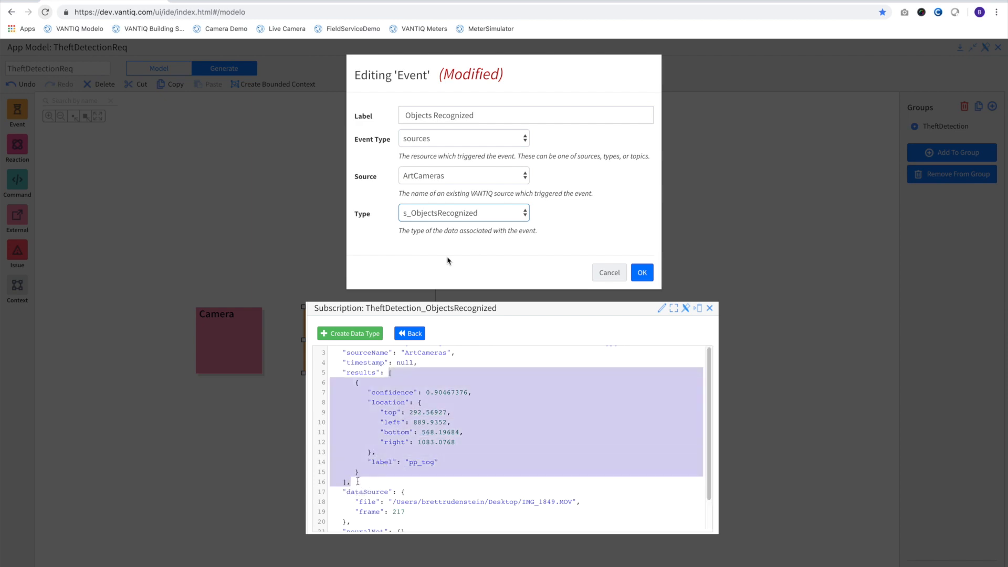
left_click(641, 272)
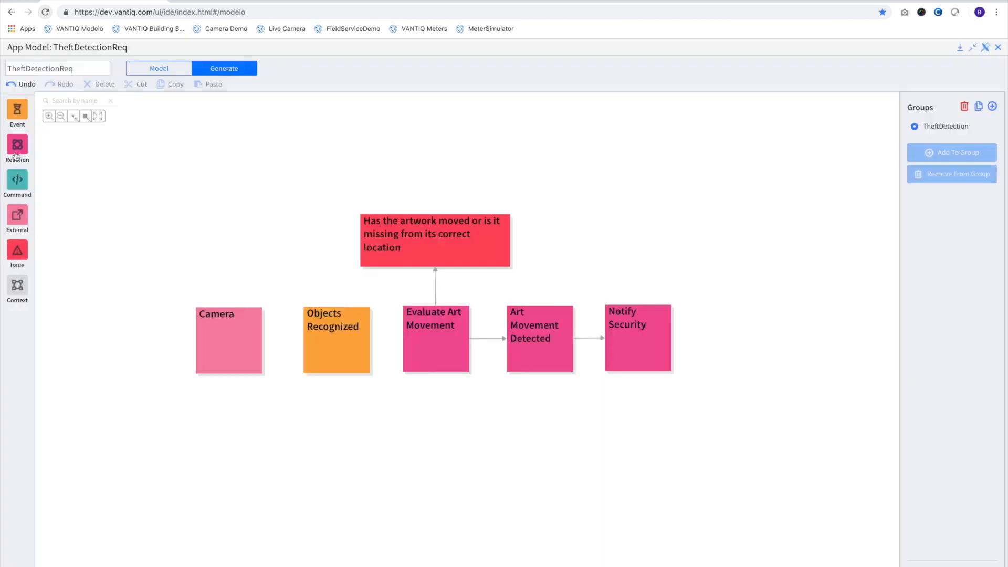
Add an Unwind Results reaction as an App Task running the Unwind task
left_click(18, 145)
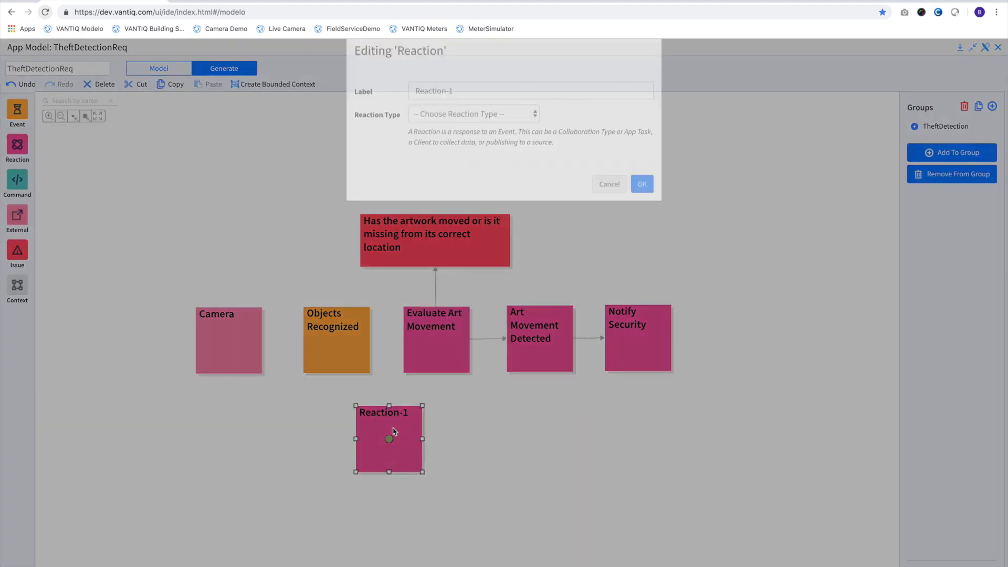
type("Unwind Results")
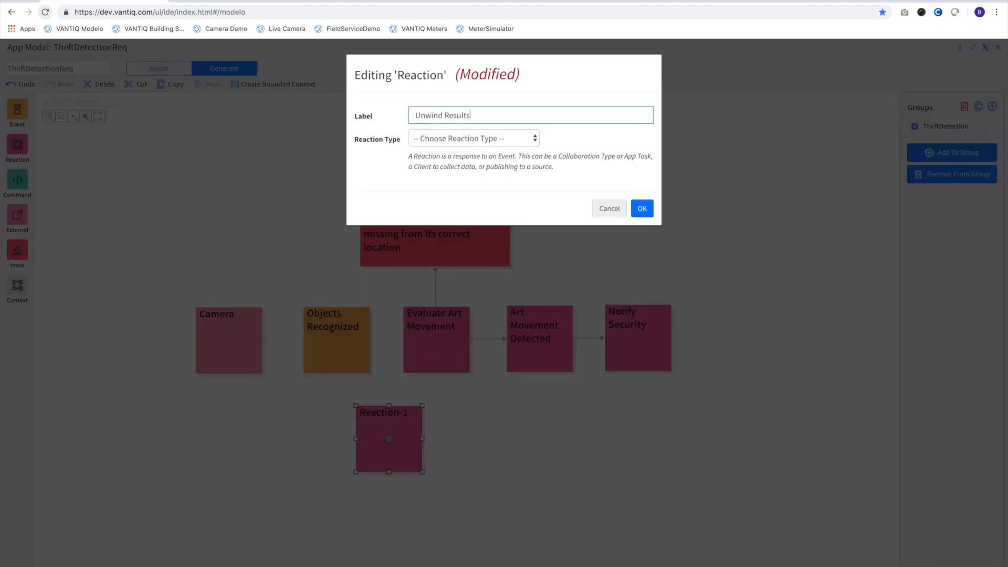
left_click(474, 139)
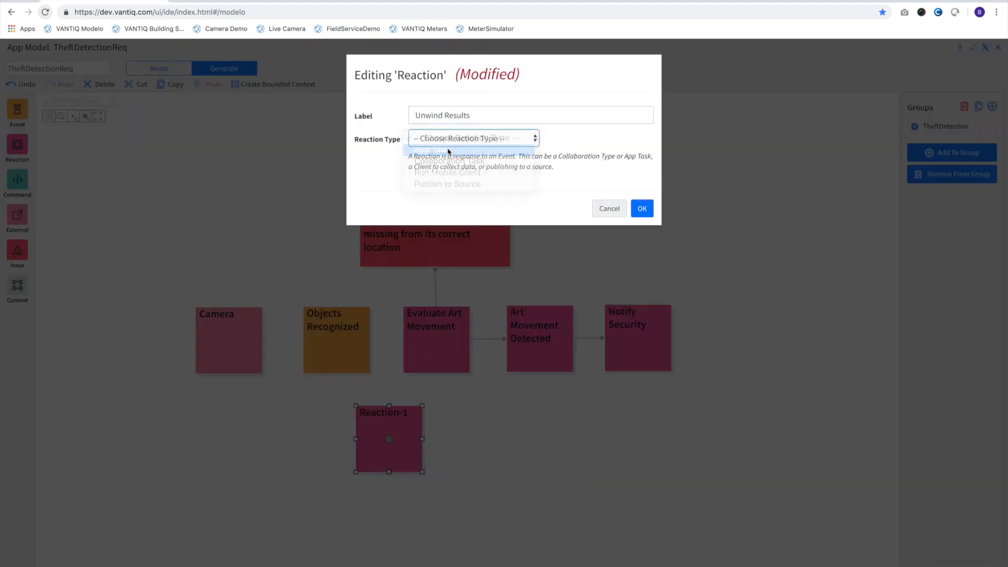
left_click(470, 137)
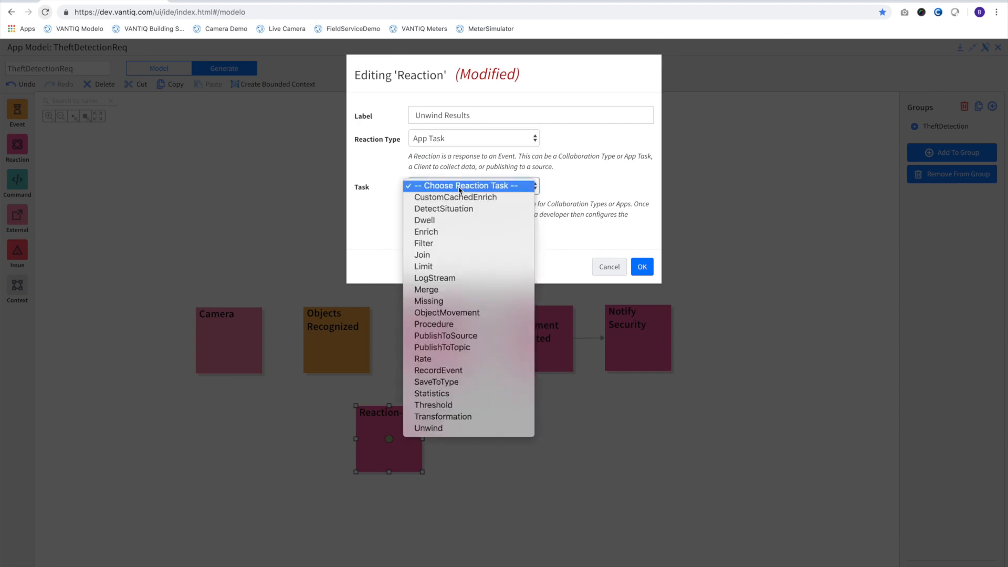
left_click(428, 427)
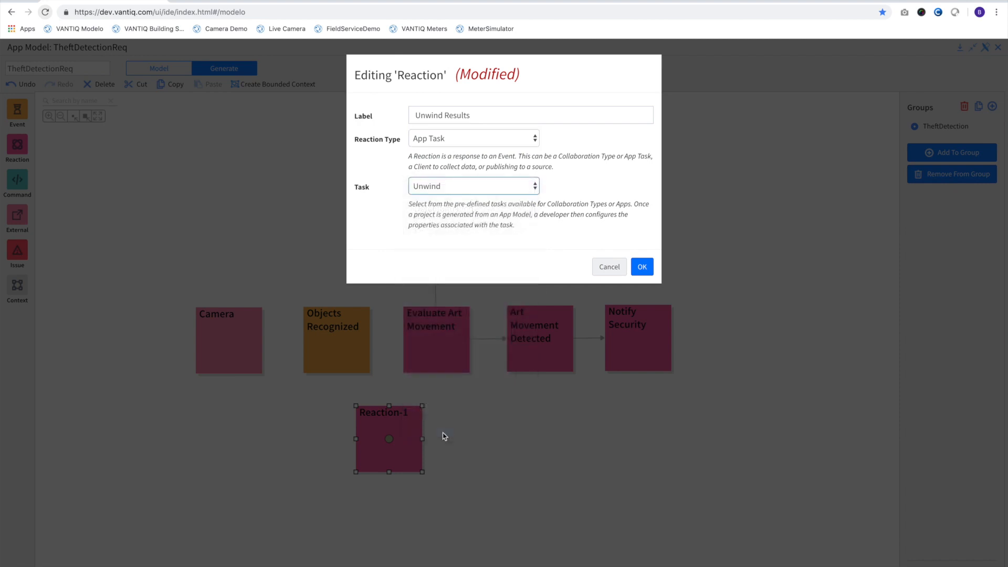
left_click(641, 265)
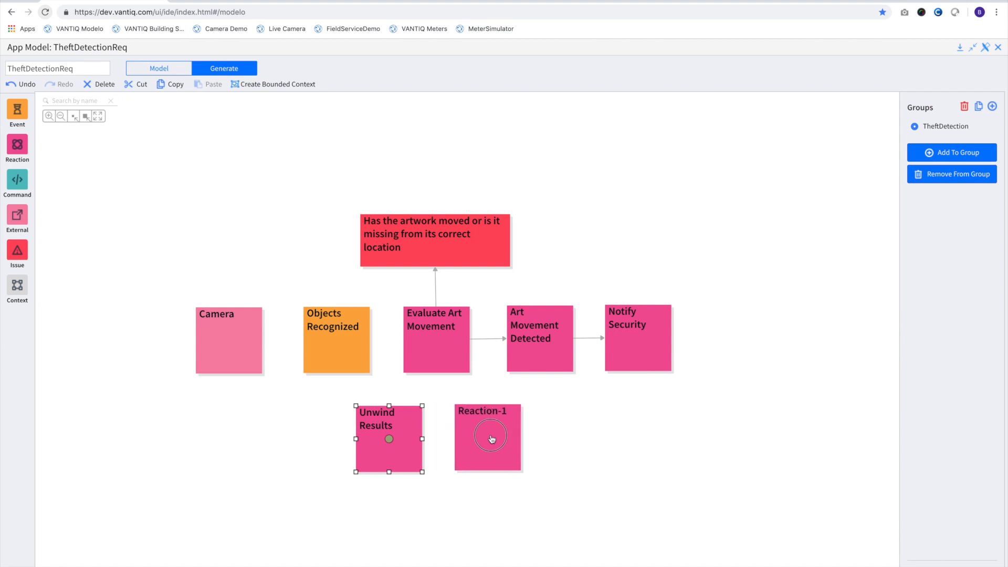
Label the second reaction Add ID For Lookup as an App Task running Transformation
double_click(487, 437)
type("A")
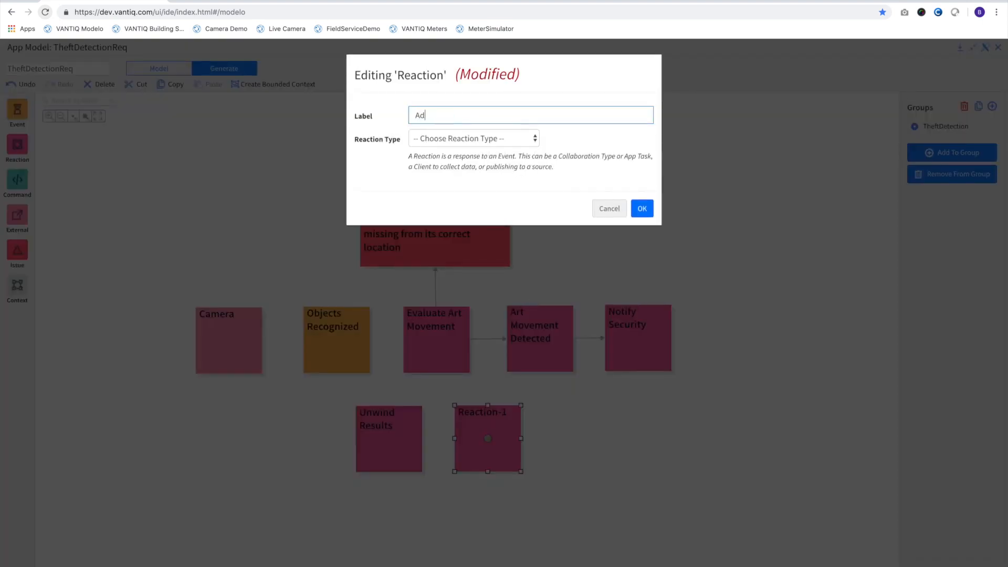
type("d ID For")
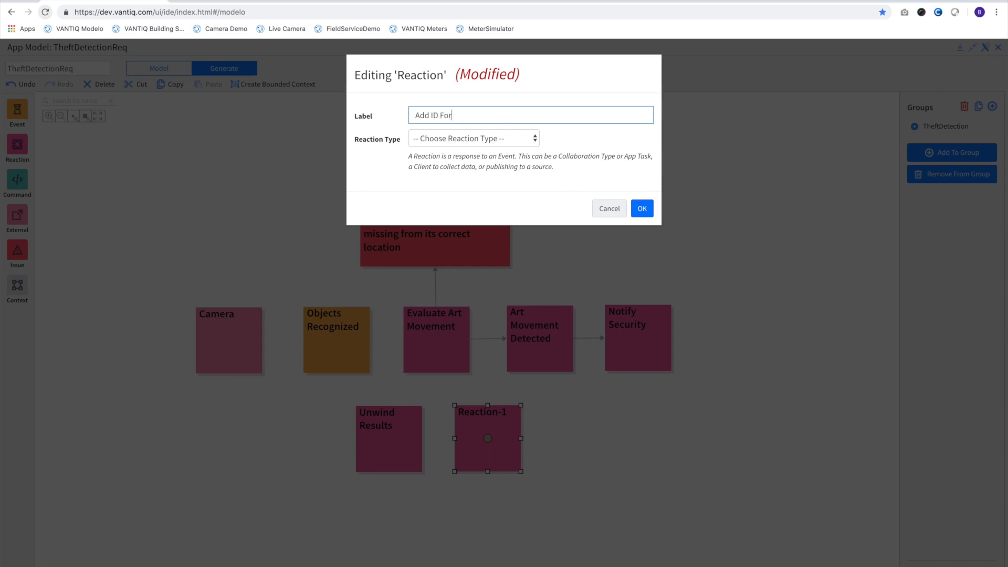
type("oo")
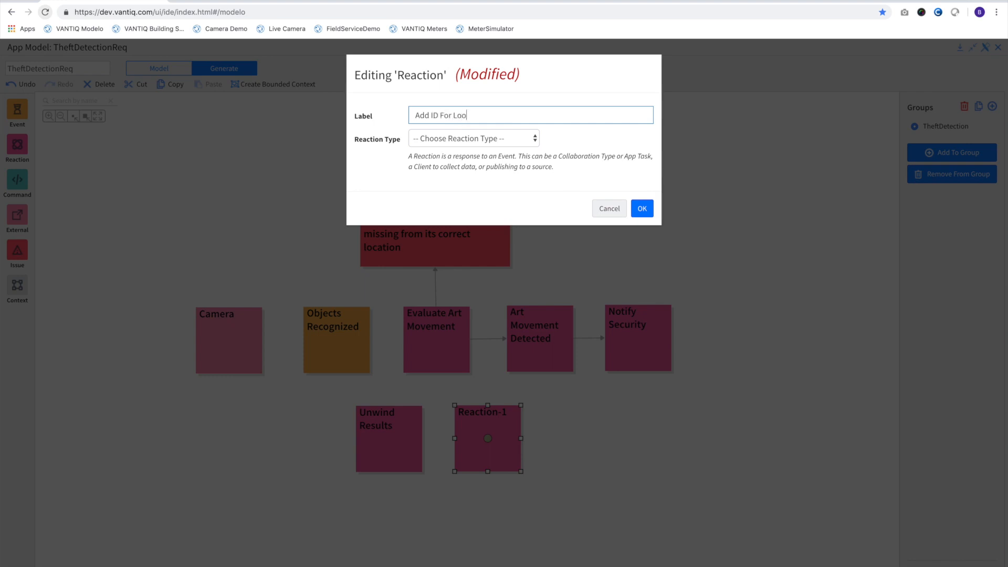
left_click(473, 139)
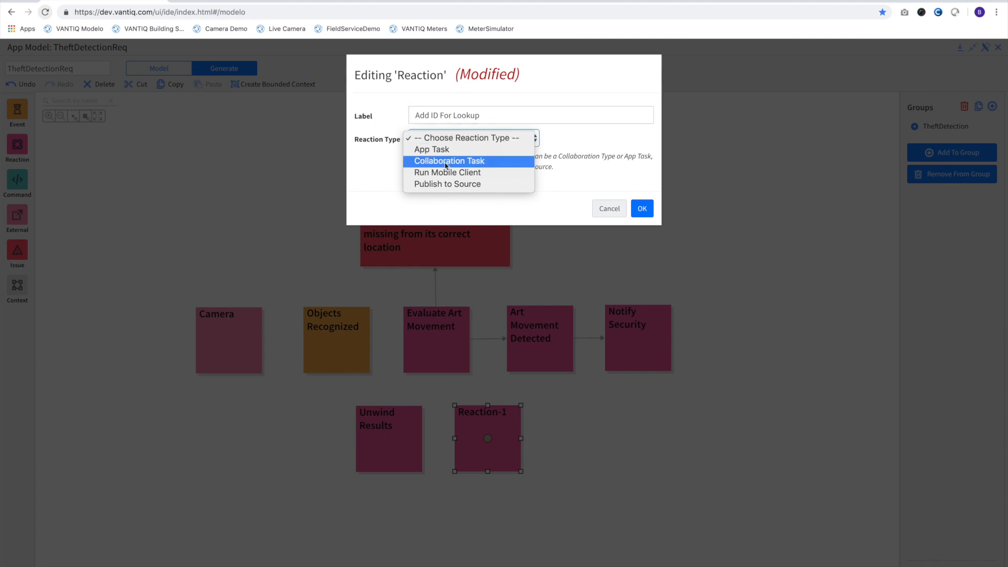
left_click(432, 149)
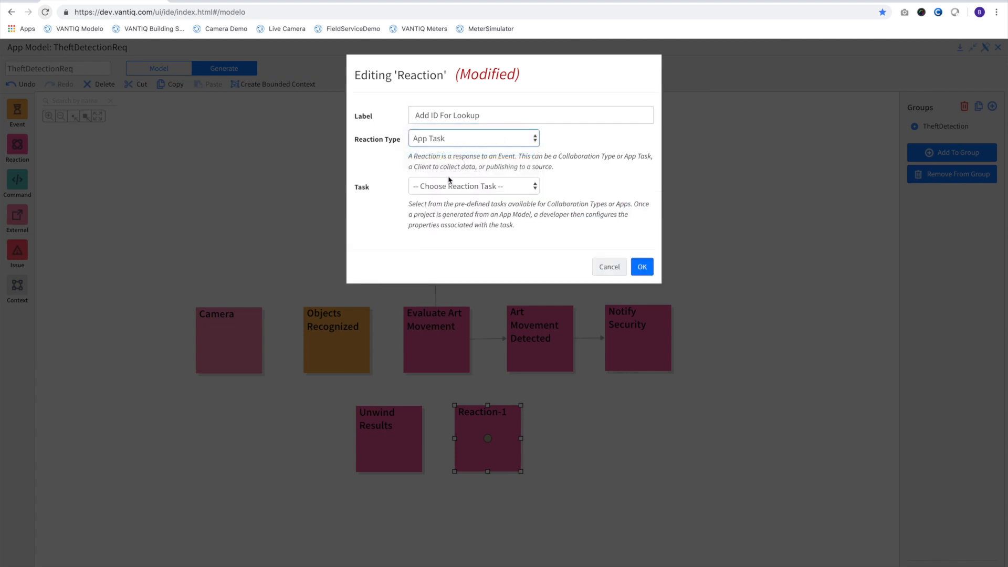
left_click(473, 186)
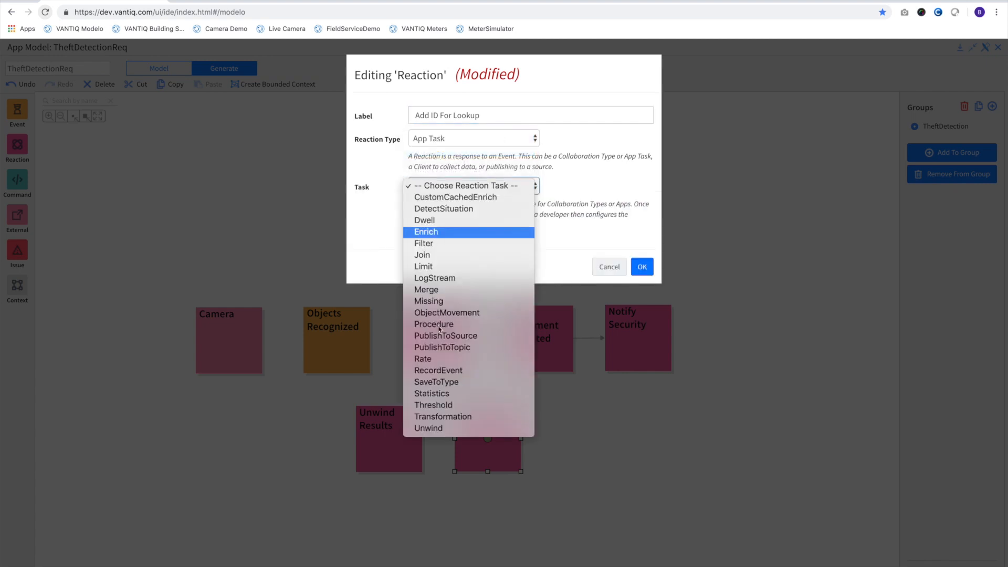
left_click(443, 417)
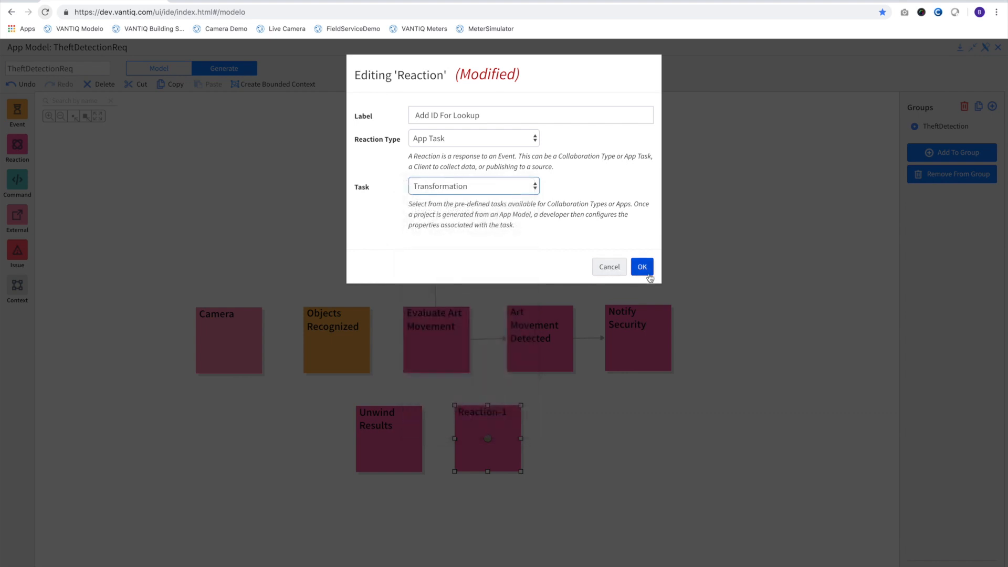
left_click(642, 267)
type("Read")
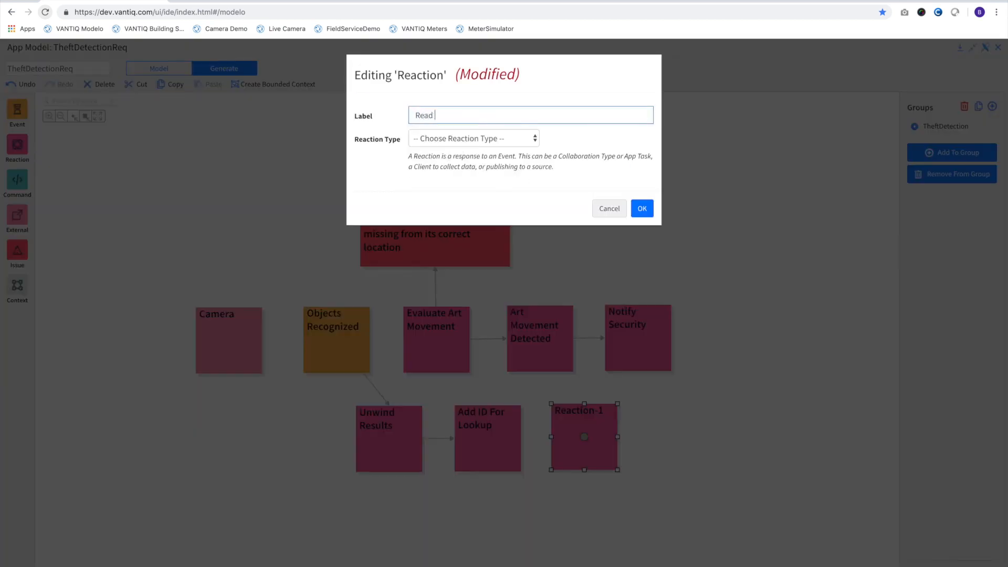
Label the third reaction Read Position From DB running the CustomCachedEnrich app task
type("Position From DB")
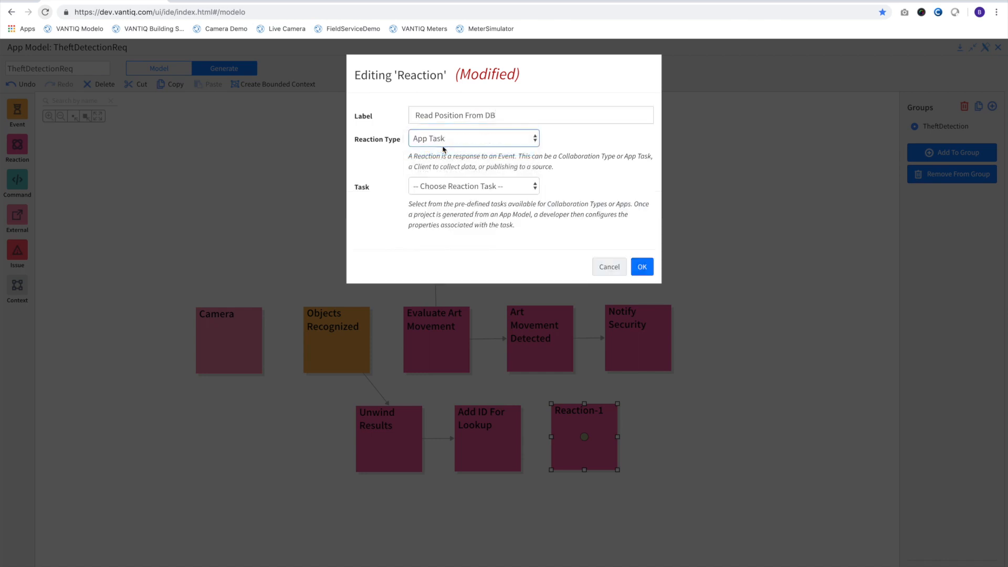
left_click(473, 186)
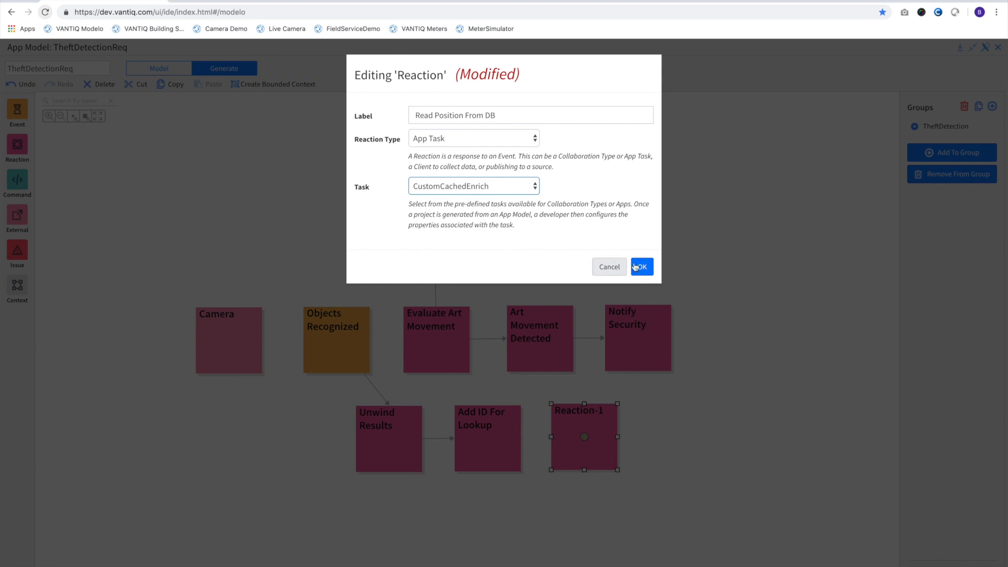
left_click(641, 266)
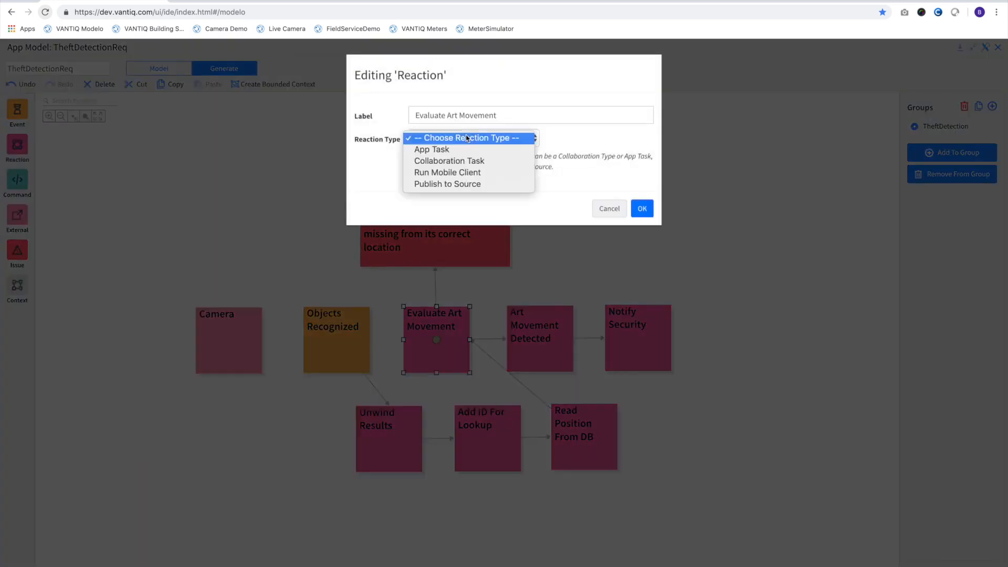
Make Evaluate Art Movement an App Task/Procedure and Art Movement Detected an App Task/Threshold
left_click(431, 149)
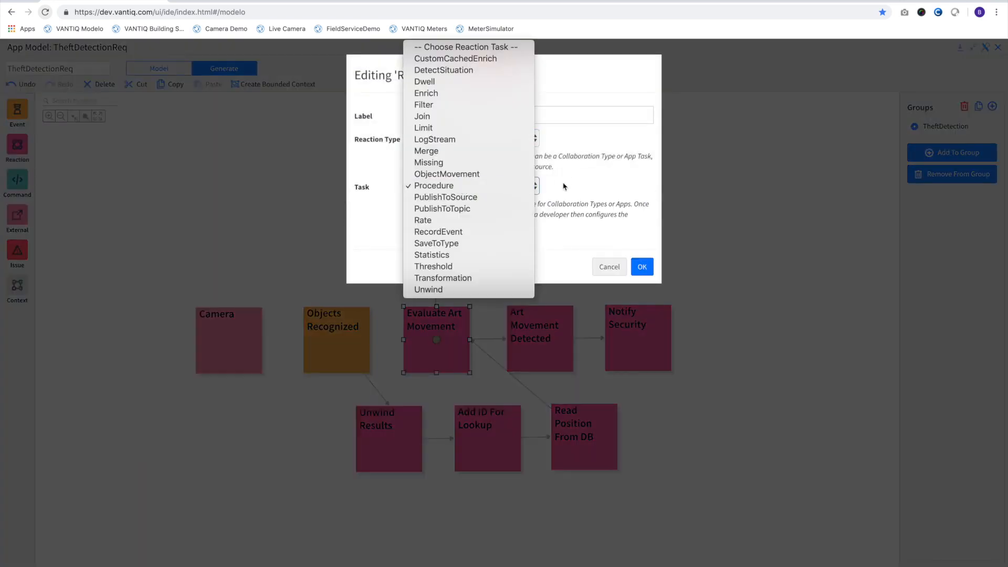
left_click(435, 185)
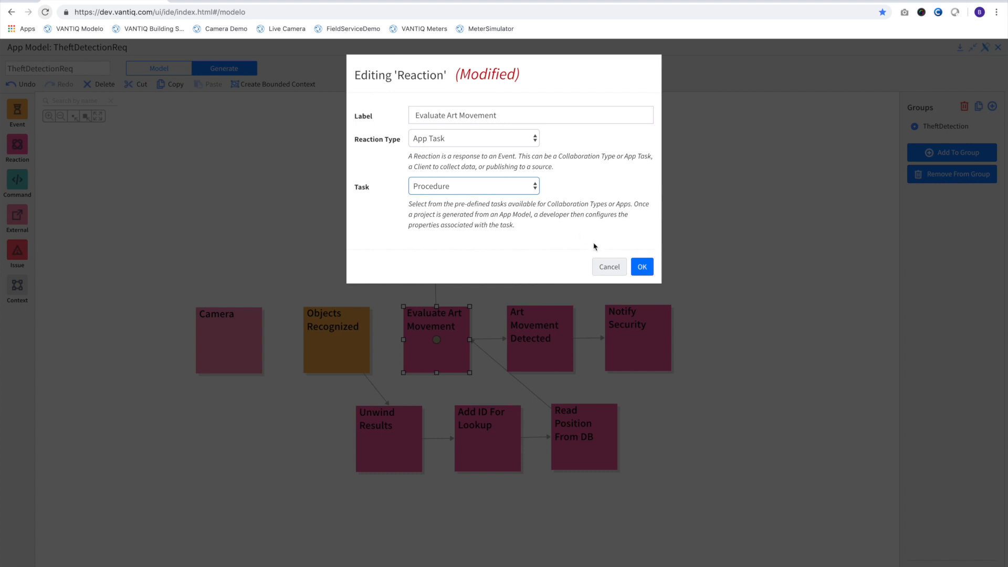
left_click(641, 266)
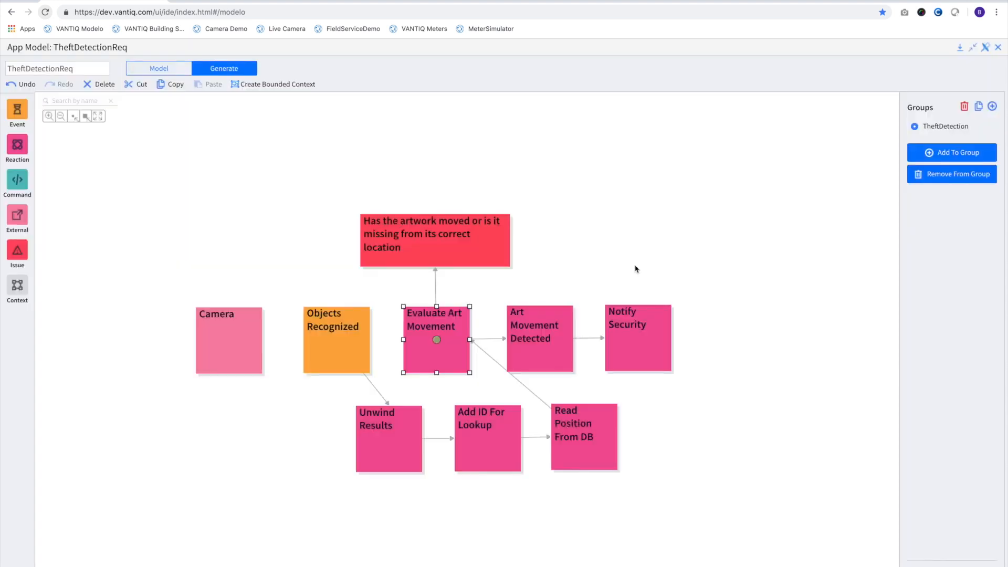
mouse_move(537, 331)
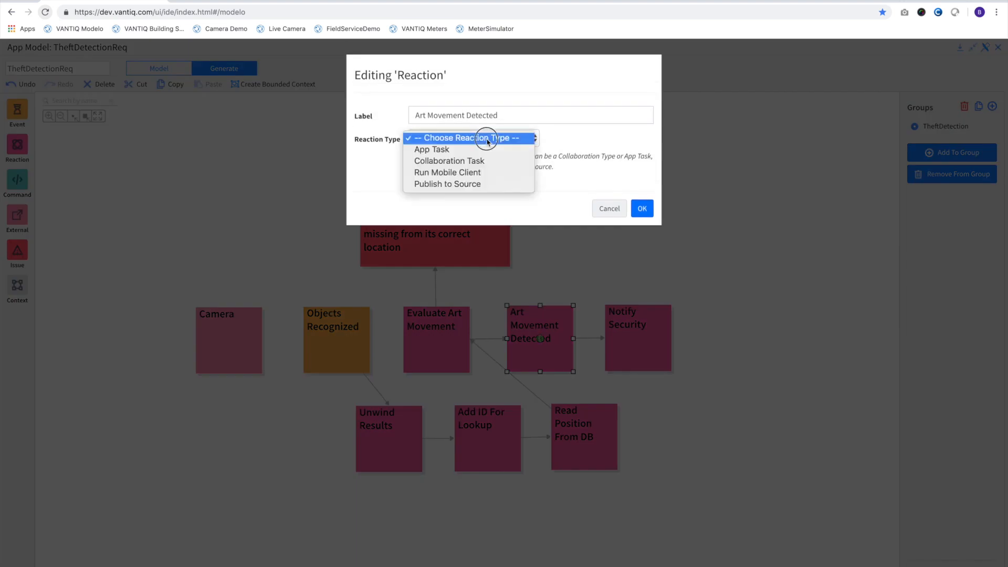
left_click(432, 149)
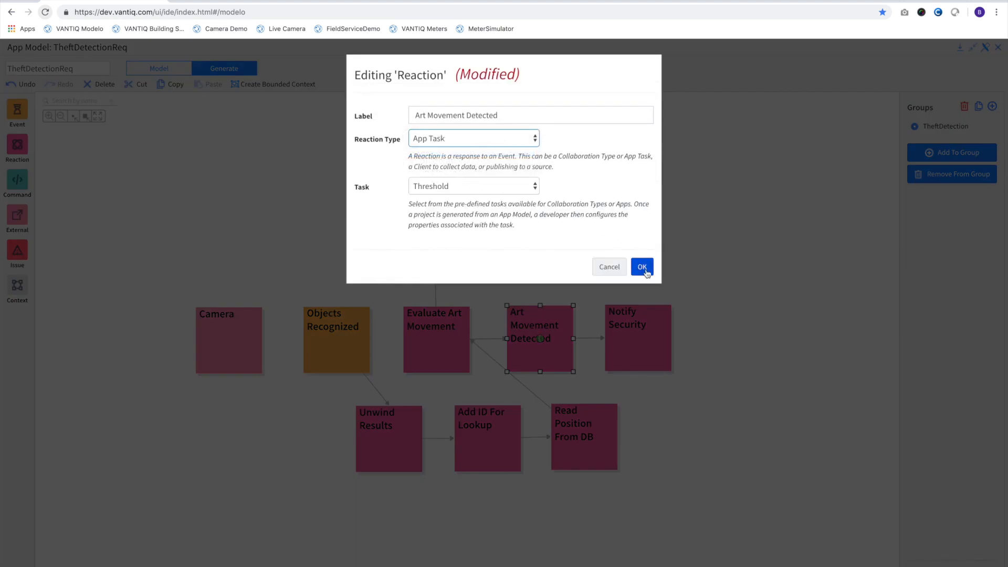
left_click(641, 267)
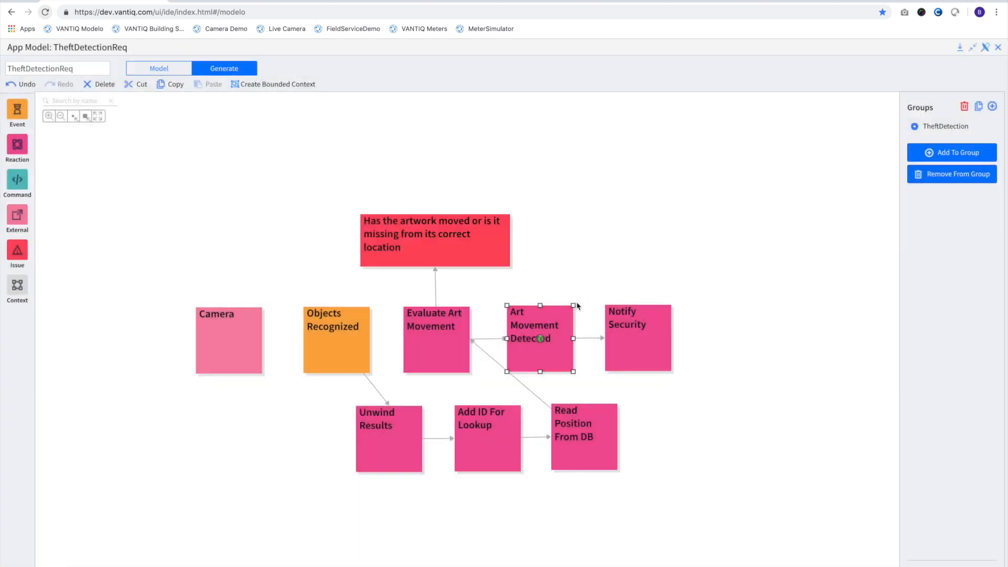
mouse_move(546, 333)
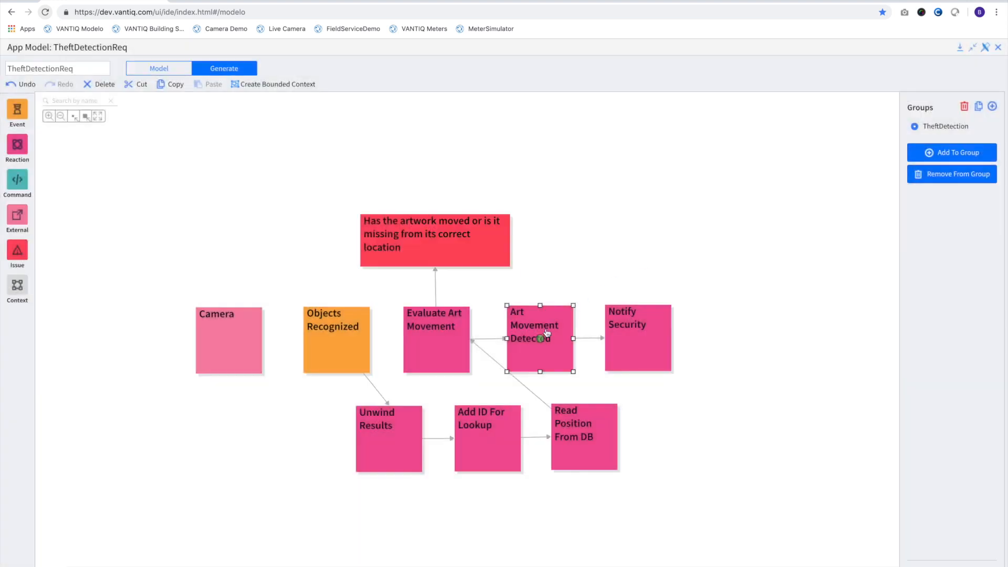
Make Notify Security a Collaboration Task using the Notification task
double_click(638, 337)
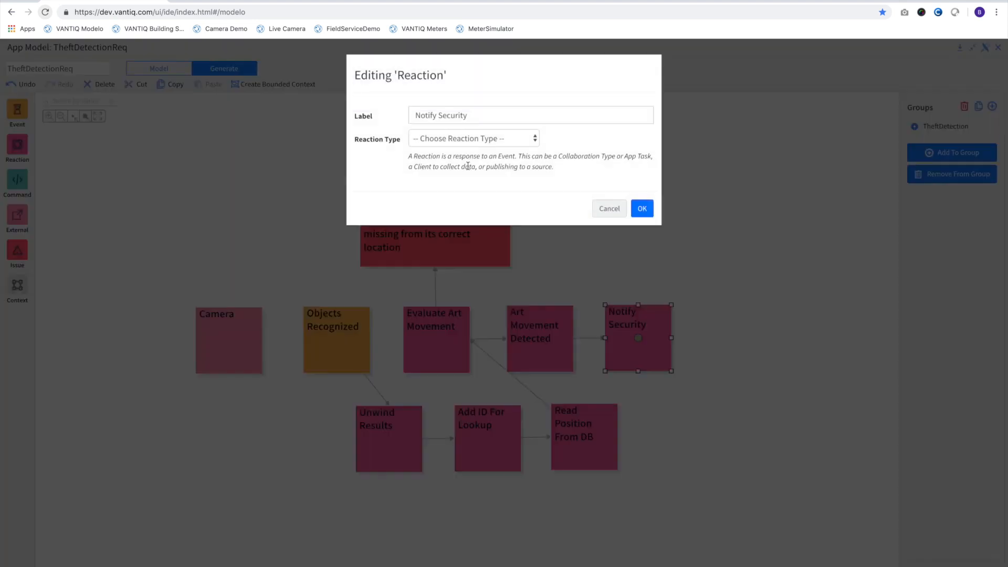
left_click(473, 138)
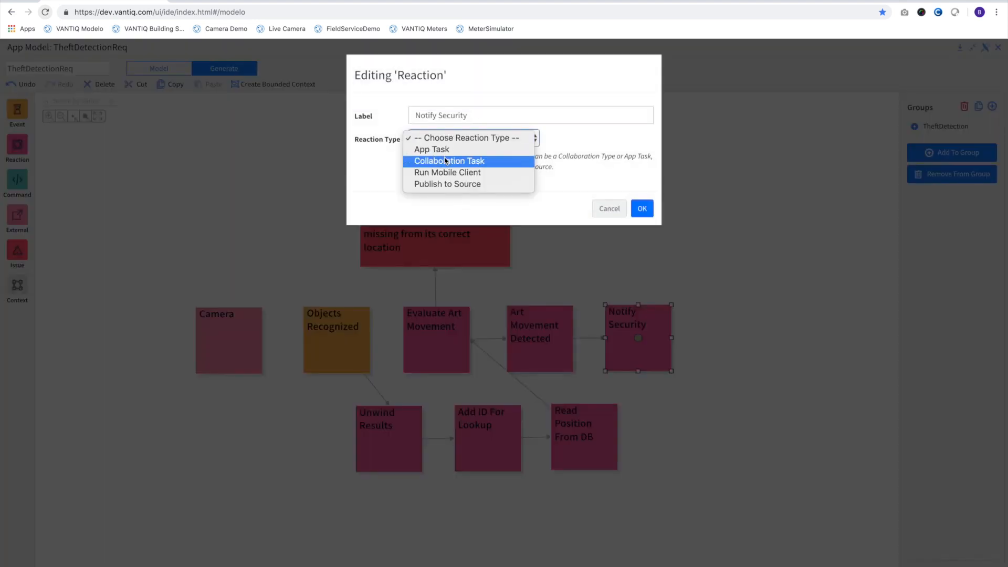
left_click(448, 160)
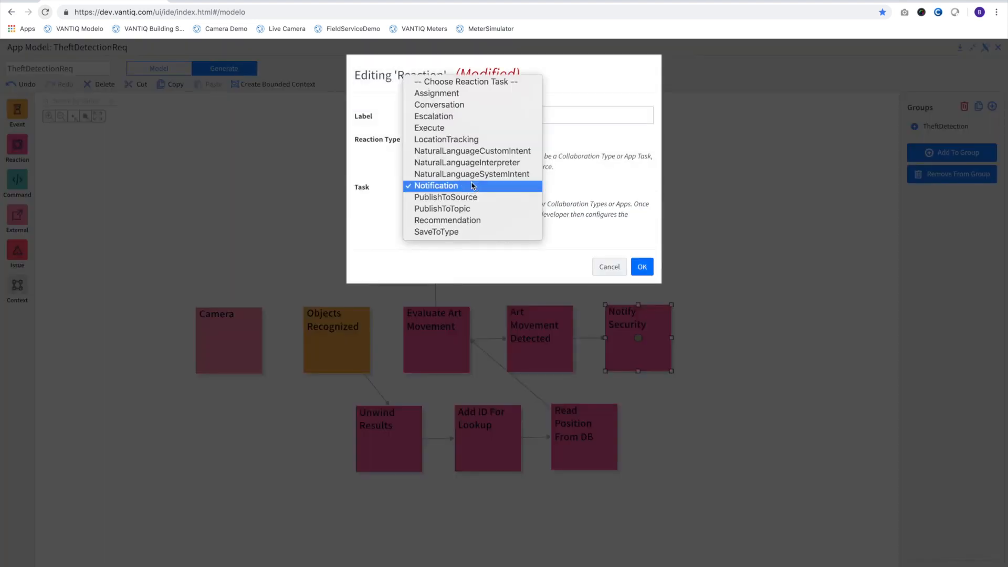
left_click(437, 186)
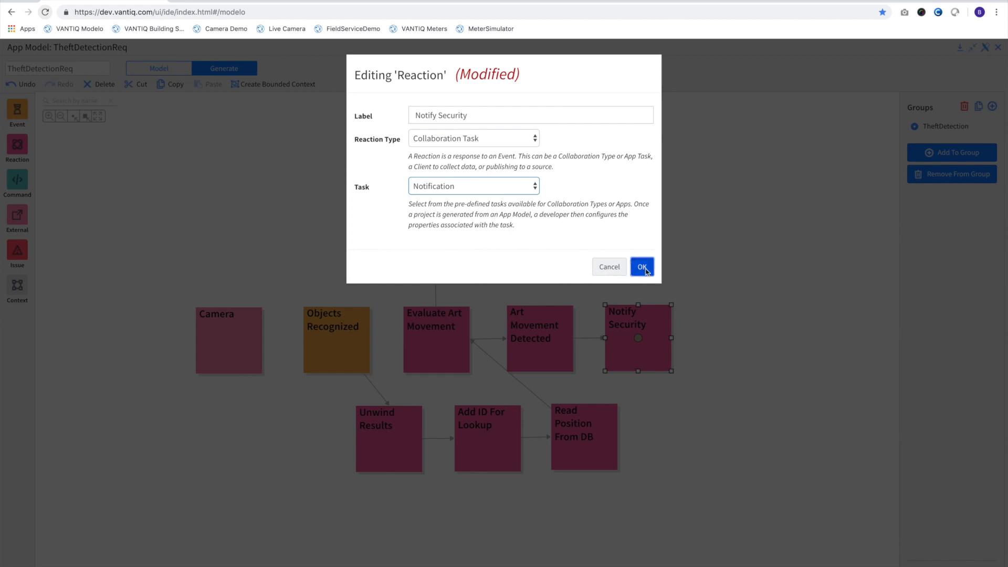
left_click(641, 265)
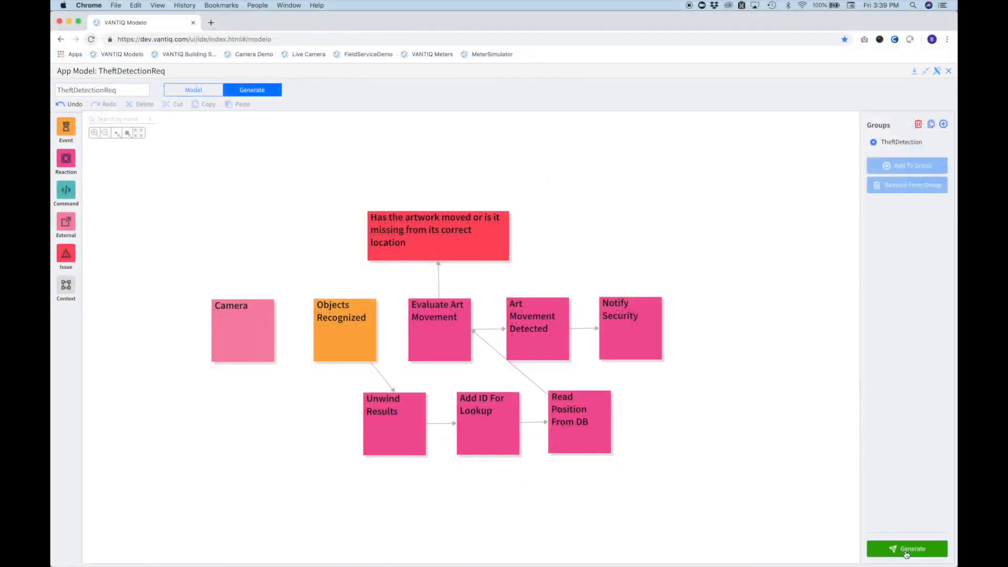
Generate the TheftDetection project from the model and acknowledge the Generation Complete dialog
left_click(907, 548)
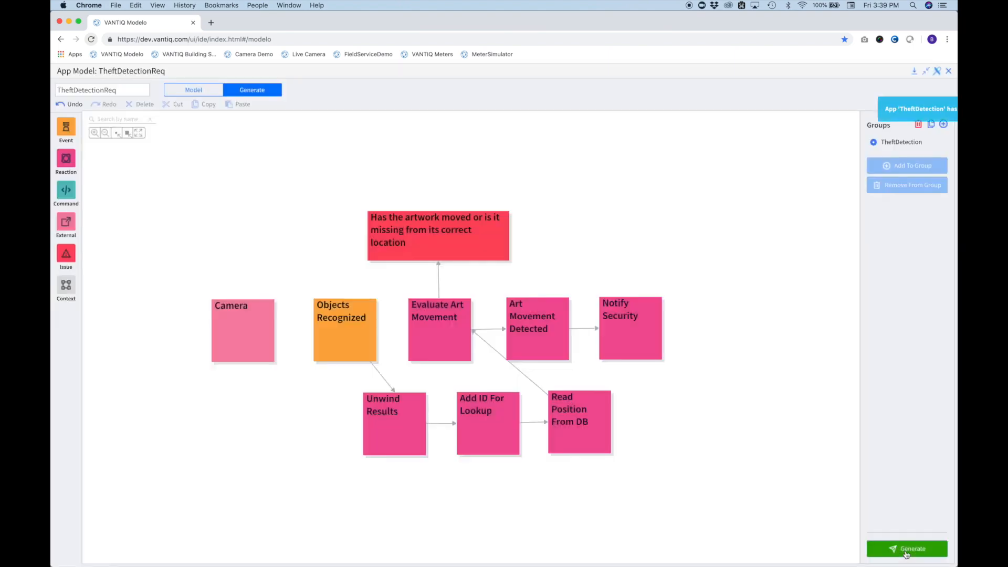
left_click(907, 548)
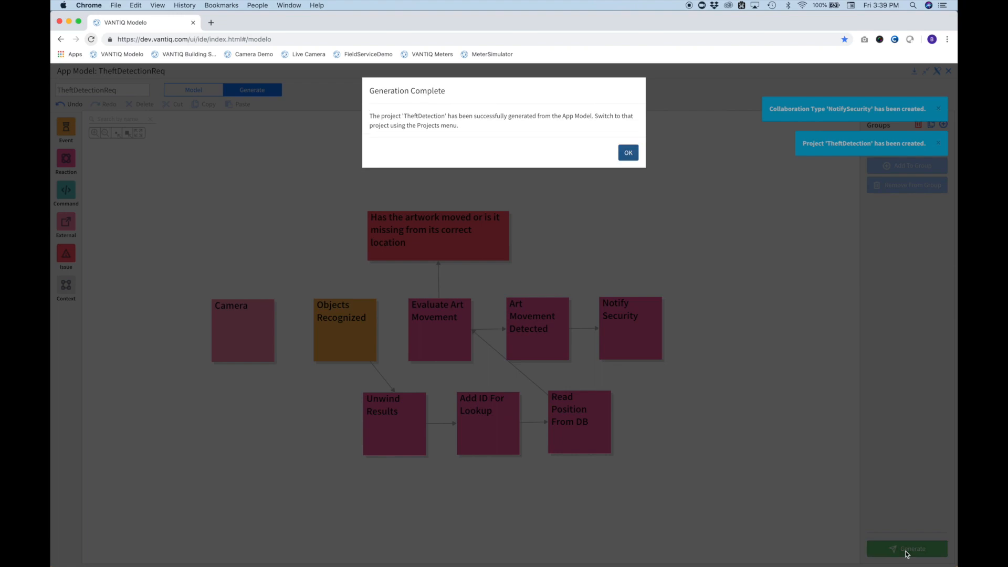
left_click(628, 153)
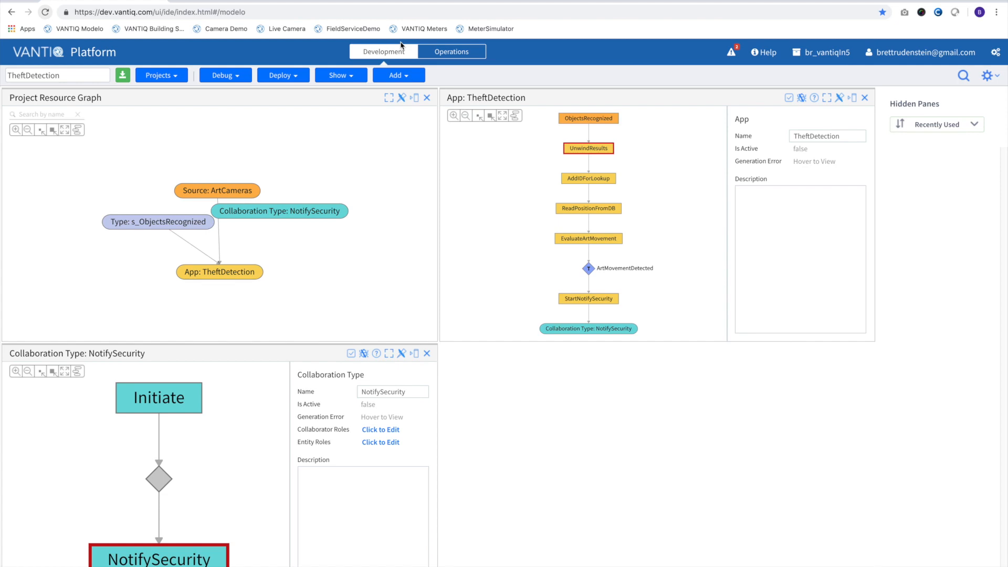
Inspect the ObjectsRecognized activity configuration in the generated app and close it
left_click(588, 118)
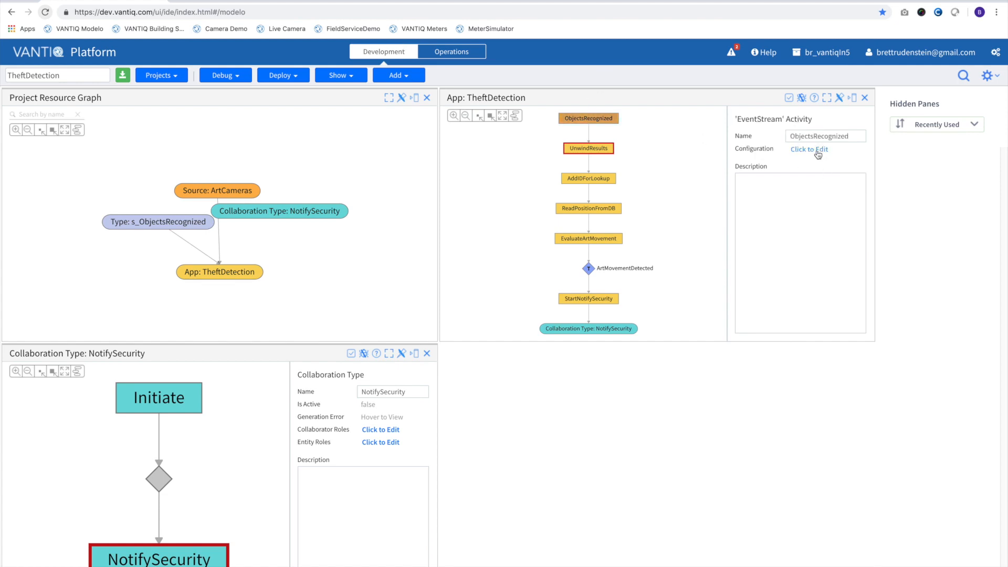
left_click(808, 150)
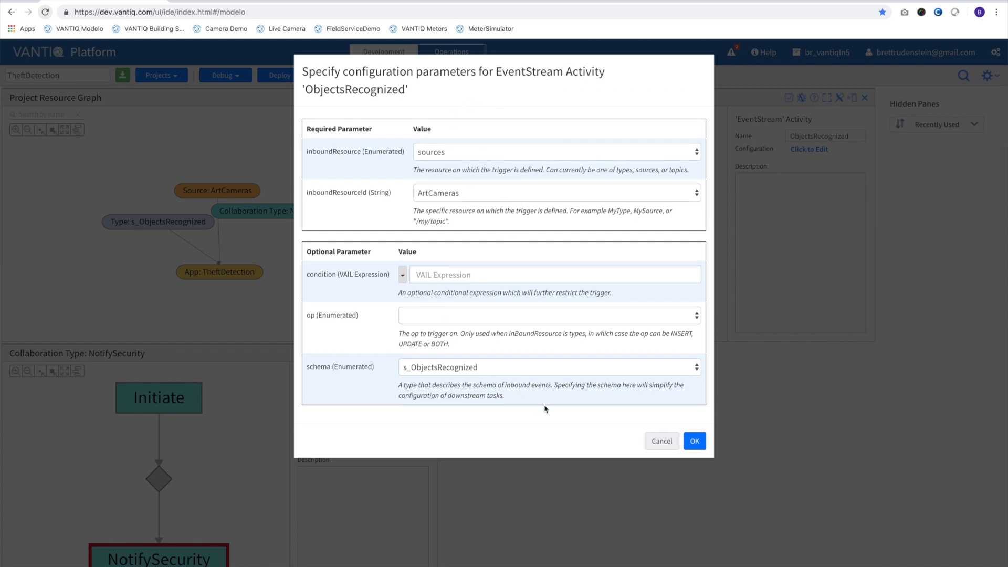
left_click(694, 441)
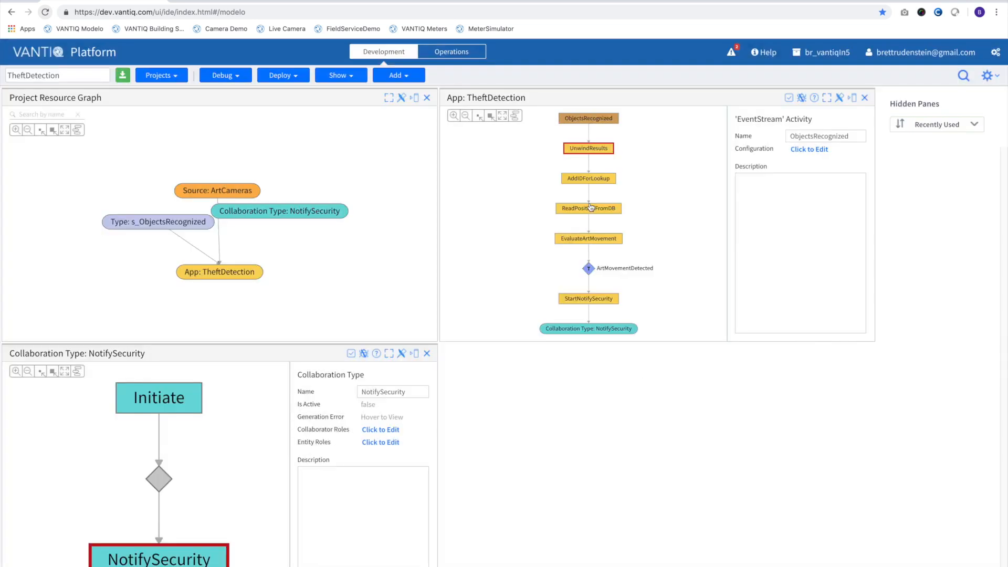
Configure UnwindResults with outboundProperty 'object' and unwindProperty 'results'
left_click(588, 148)
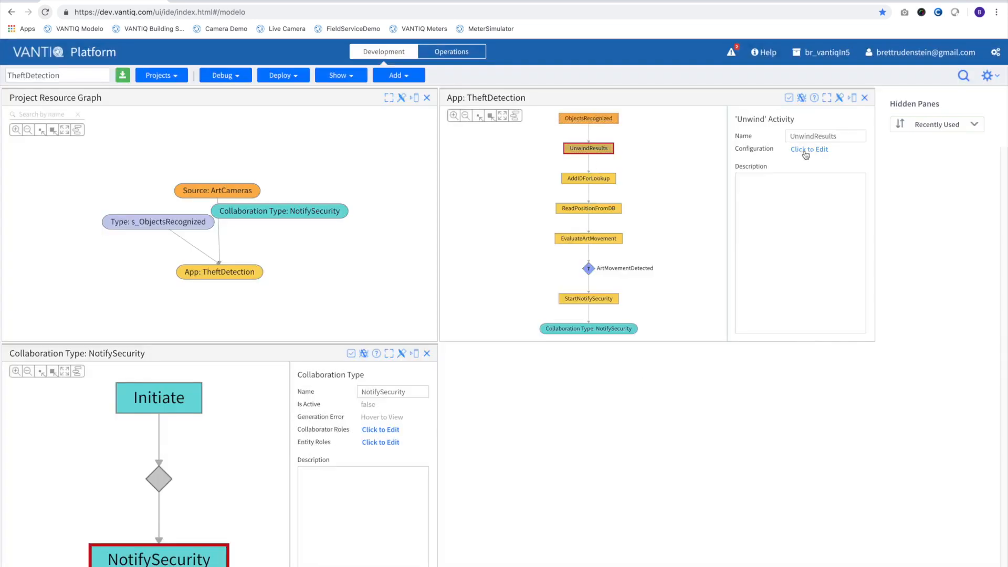
left_click(808, 148)
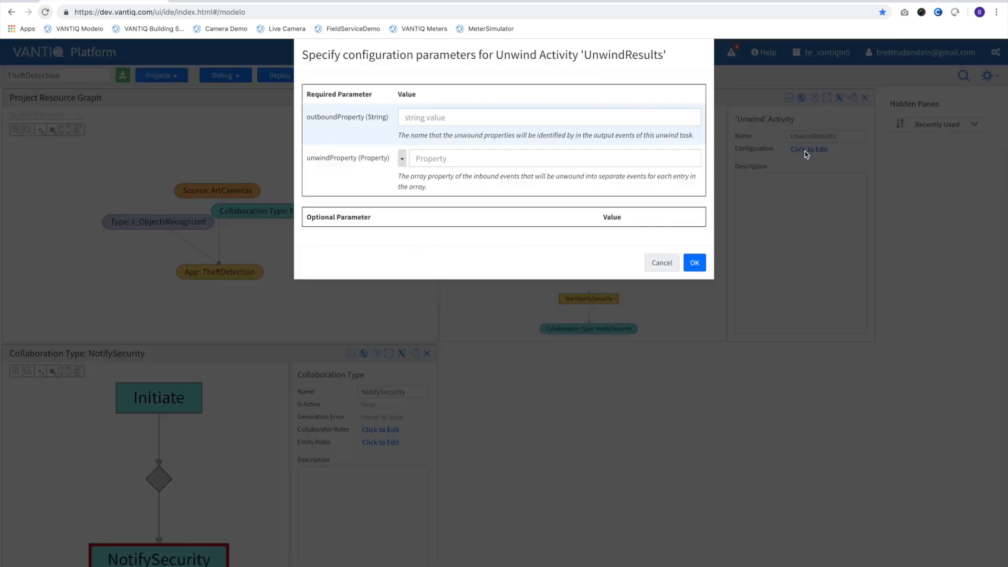
left_click(403, 158)
type("obj")
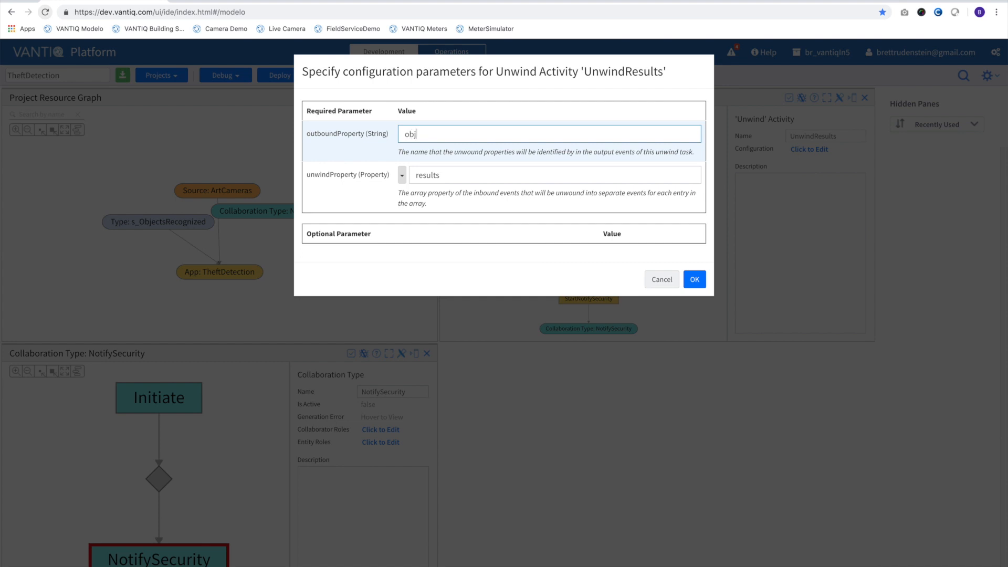
type("ect")
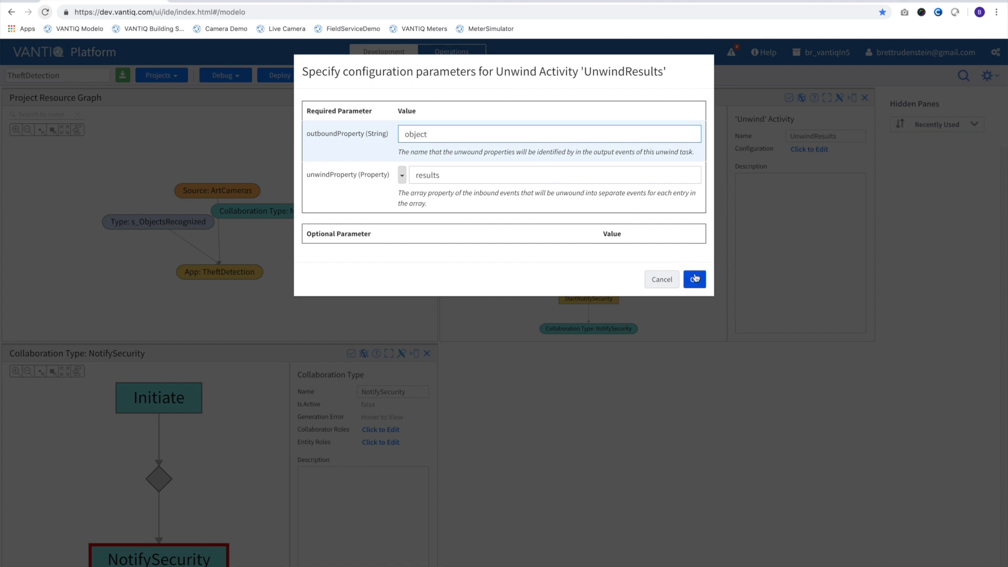
left_click(694, 279)
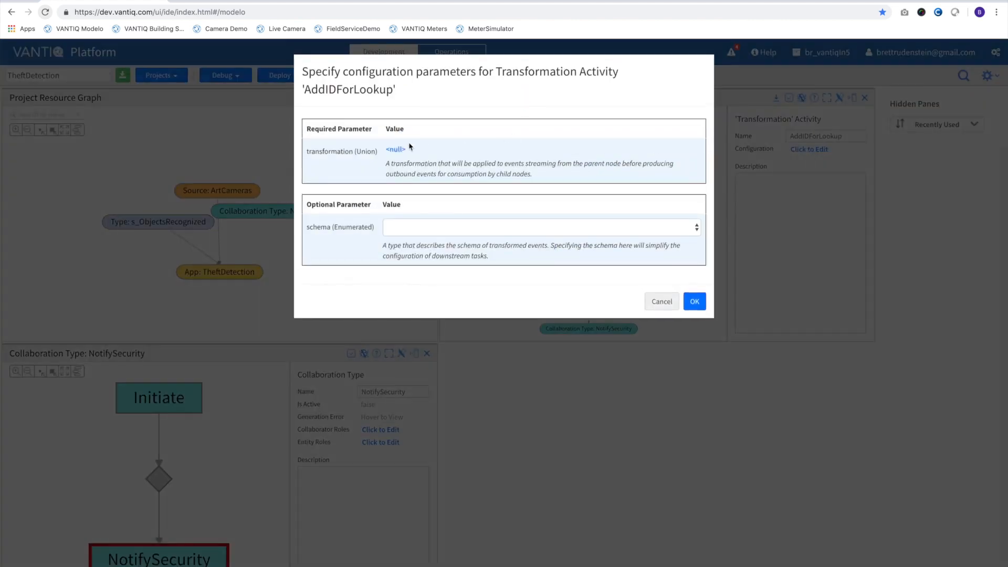
Define AddIDForLookup's visual transformation adding an id mapped from event.object.label
left_click(396, 149)
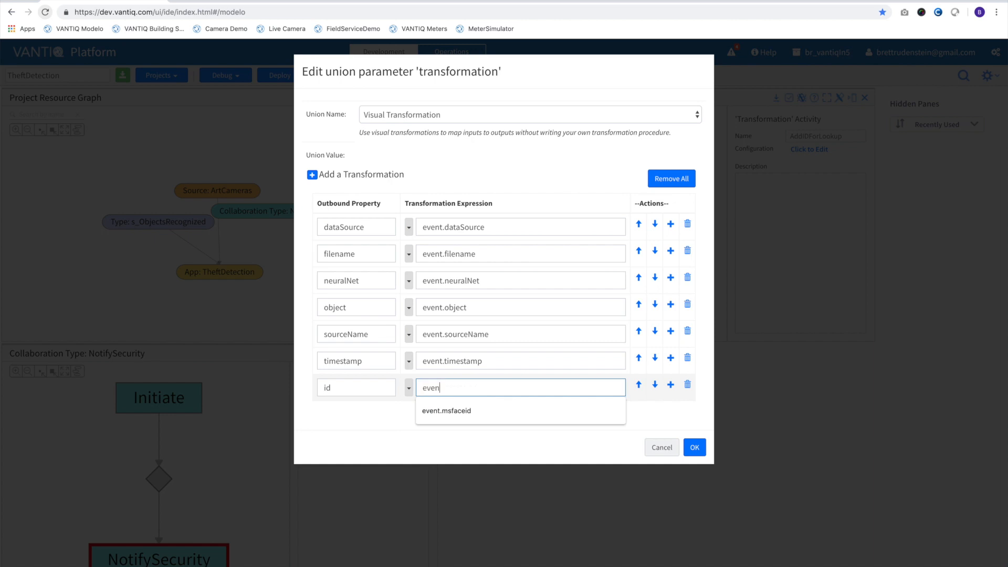
type("event.object.label")
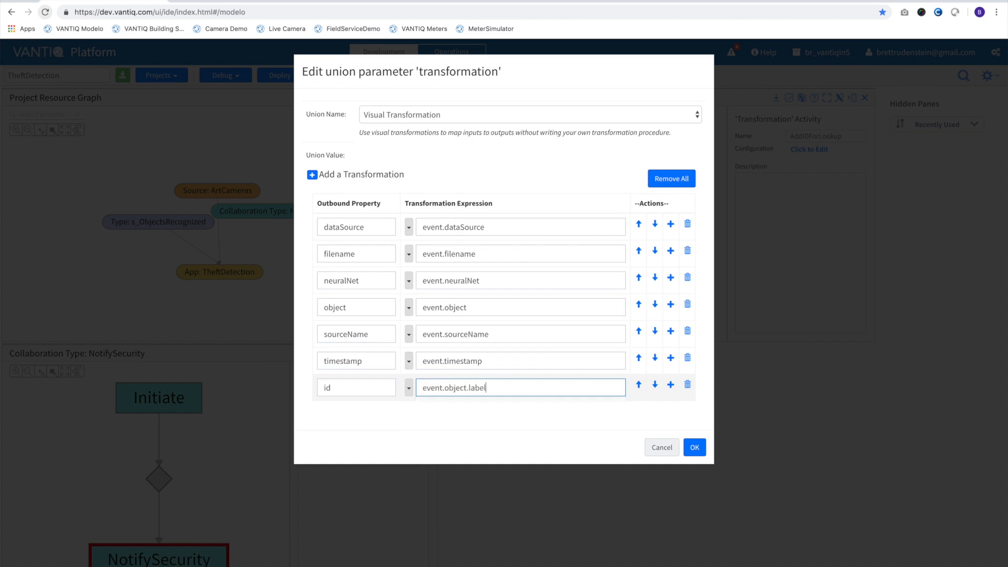
left_click(694, 448)
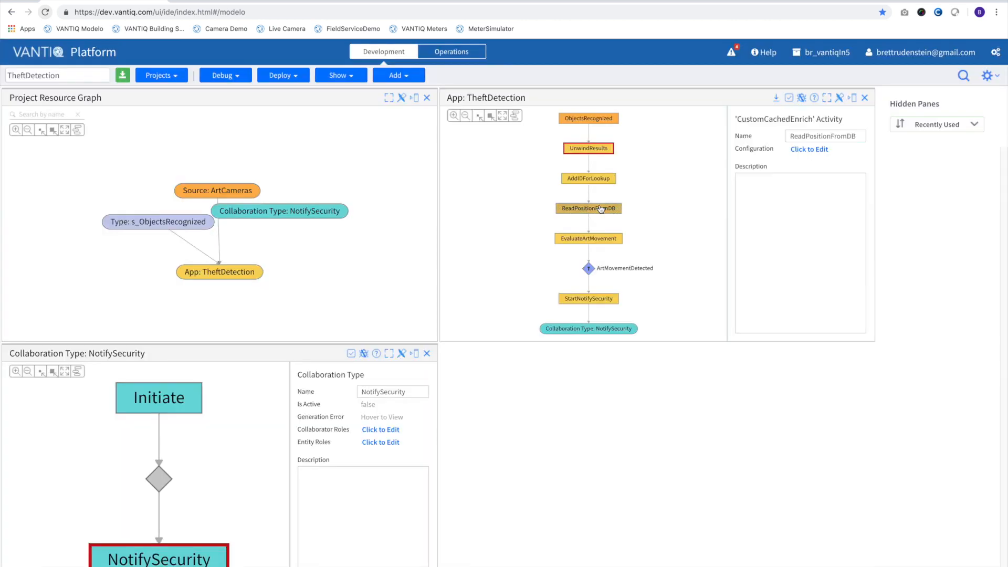
Configure ReadPositionFromDB with associatedType assets, foreignKey id and refreshInterval '1 hour'
left_click(809, 148)
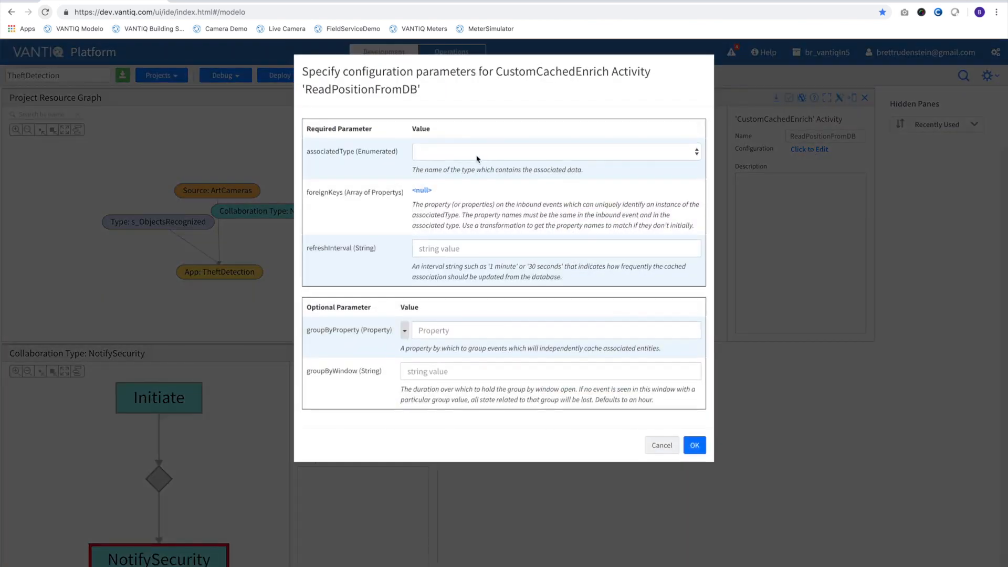
left_click(554, 151)
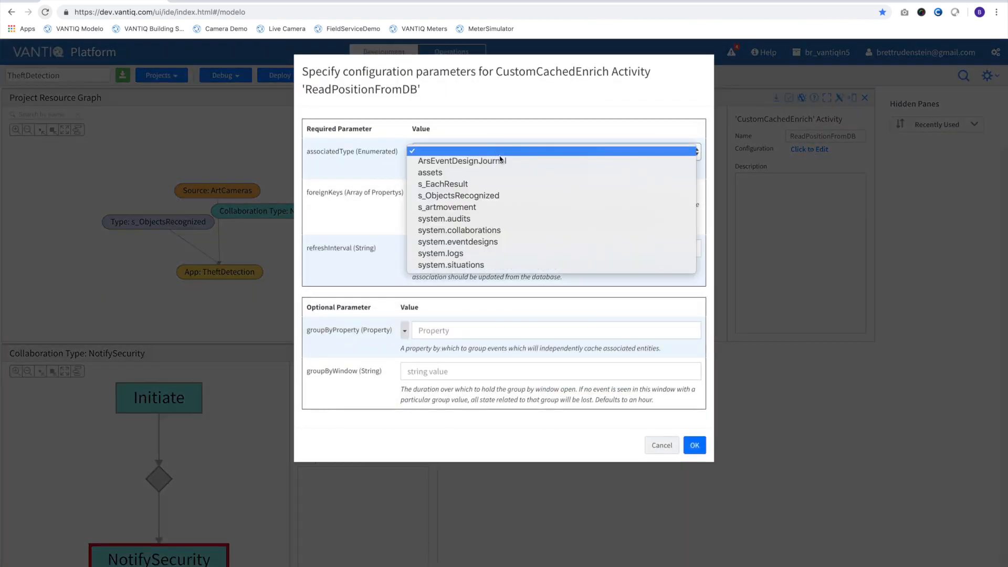
left_click(429, 172)
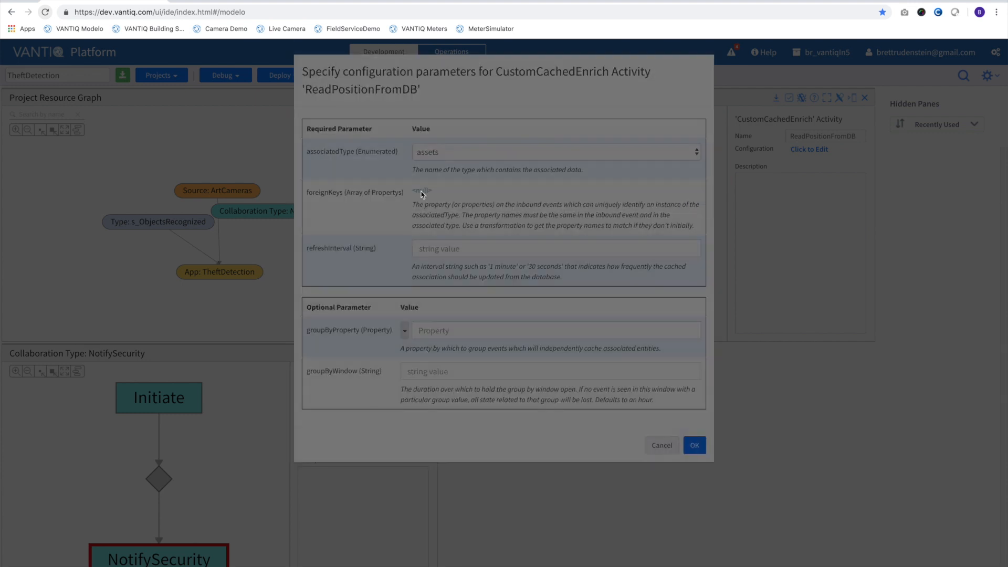
left_click(423, 195)
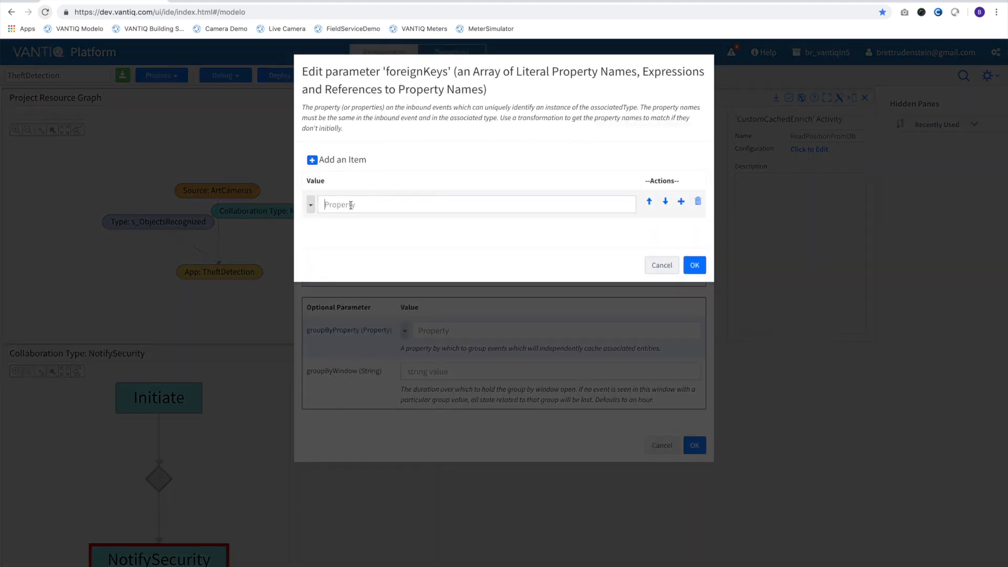
type("id")
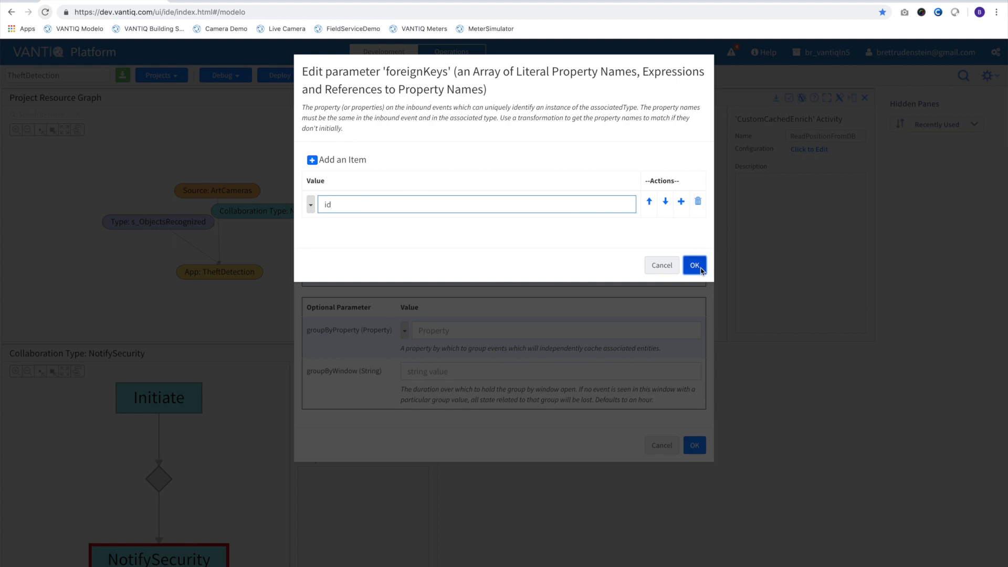
left_click(694, 265)
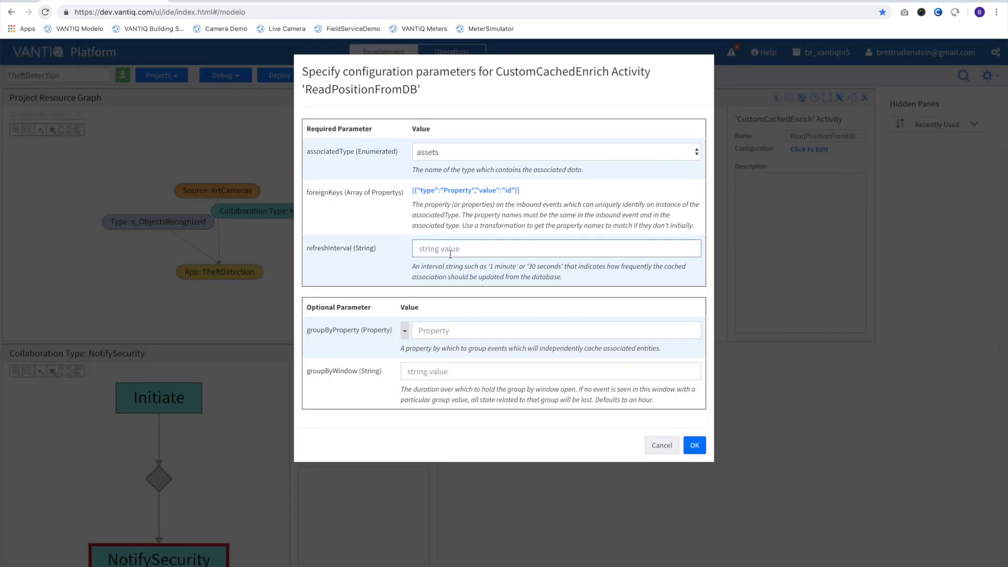
type("1 hour")
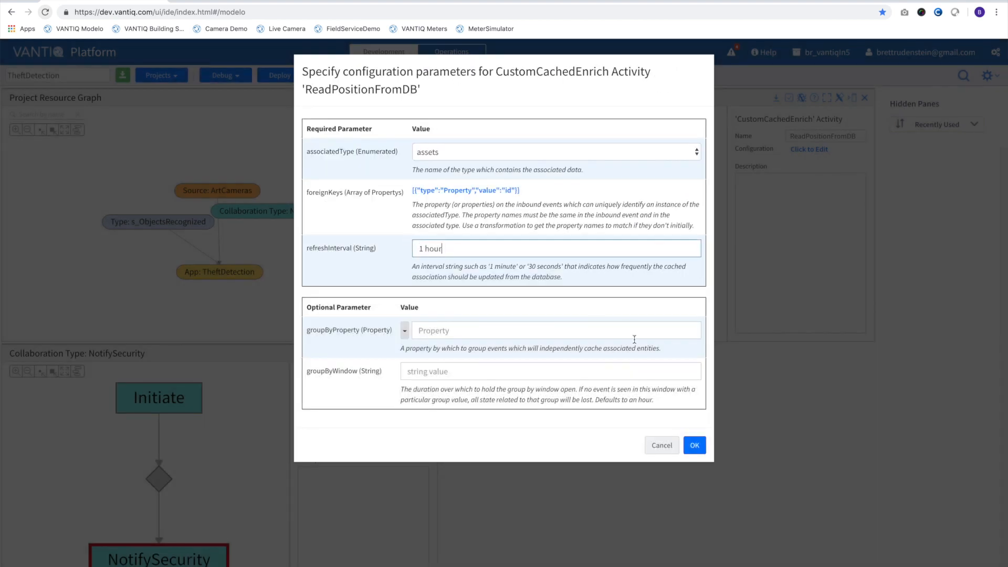
mouse_move(665, 405)
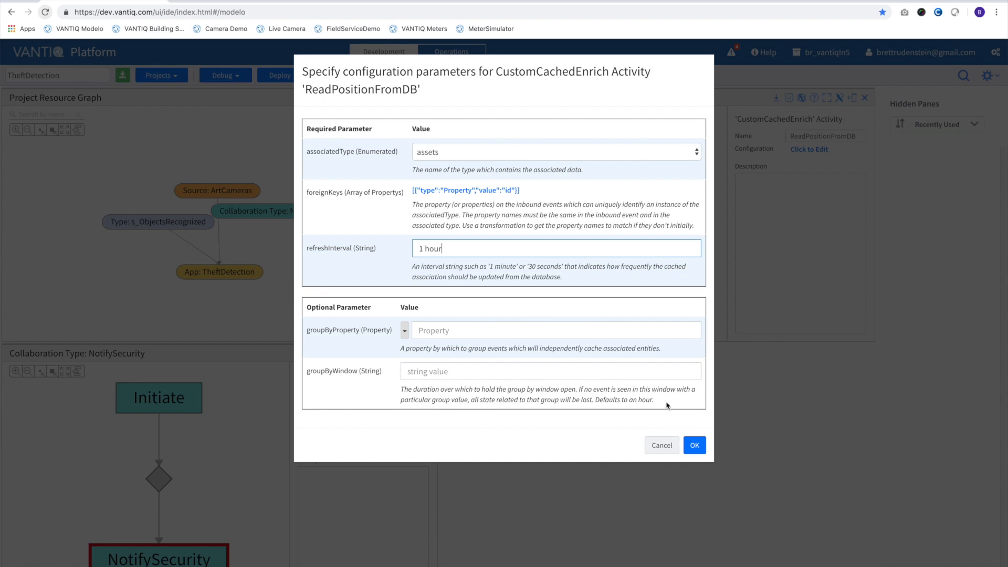
left_click(694, 446)
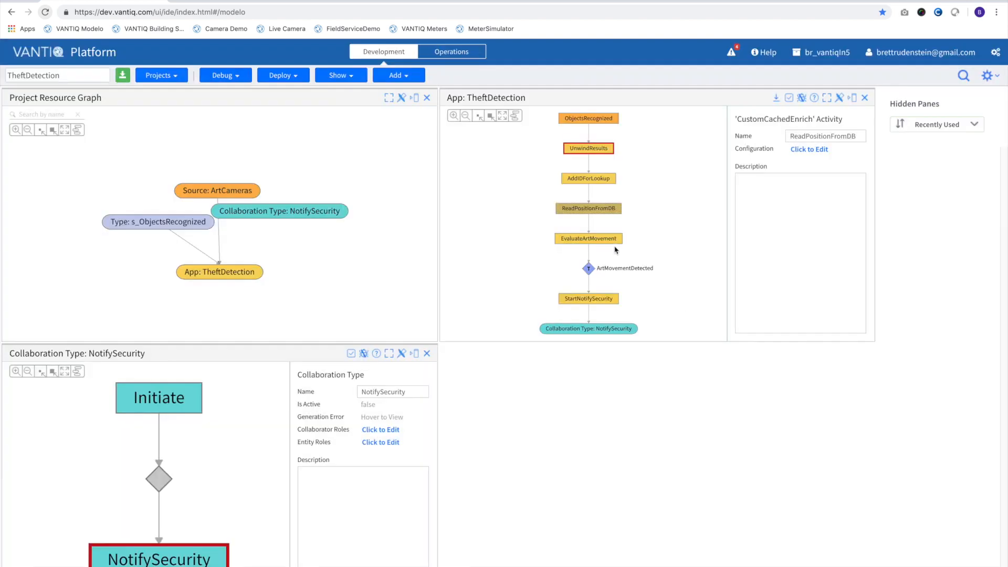
Add the isArtPositionedCorrectly procedure to the project from the EvaluateArtMovement activity
left_click(588, 238)
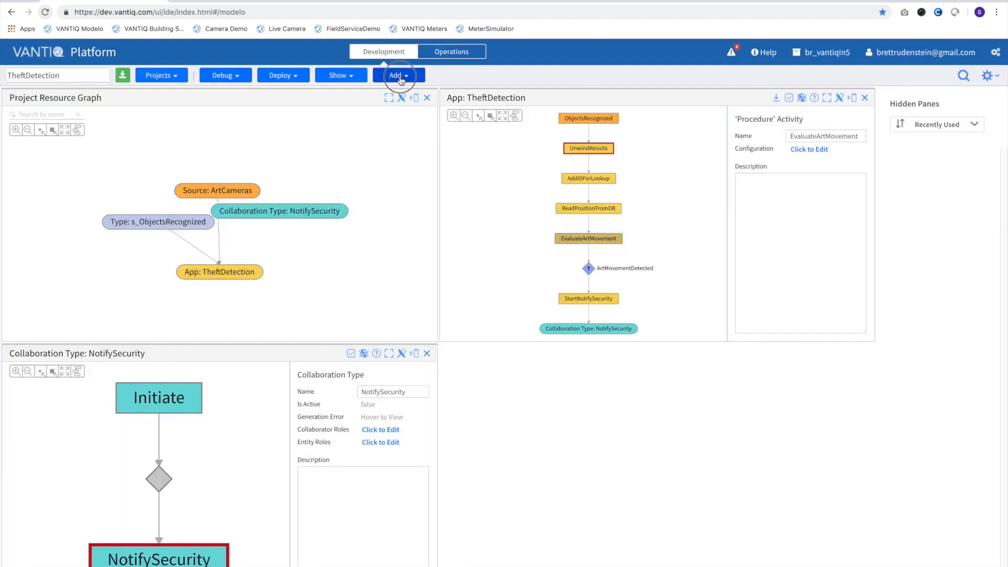
left_click(395, 76)
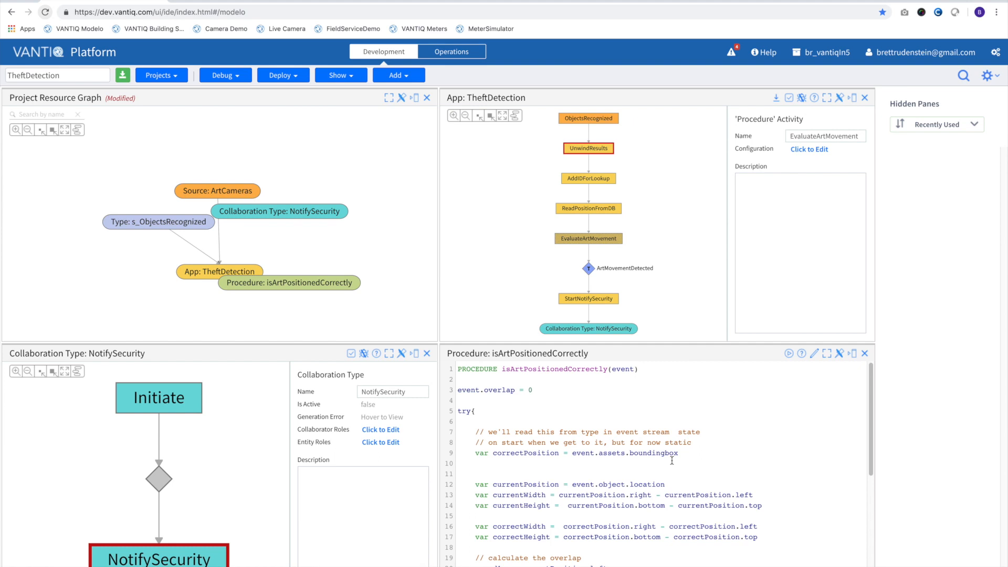
scroll("down", 3)
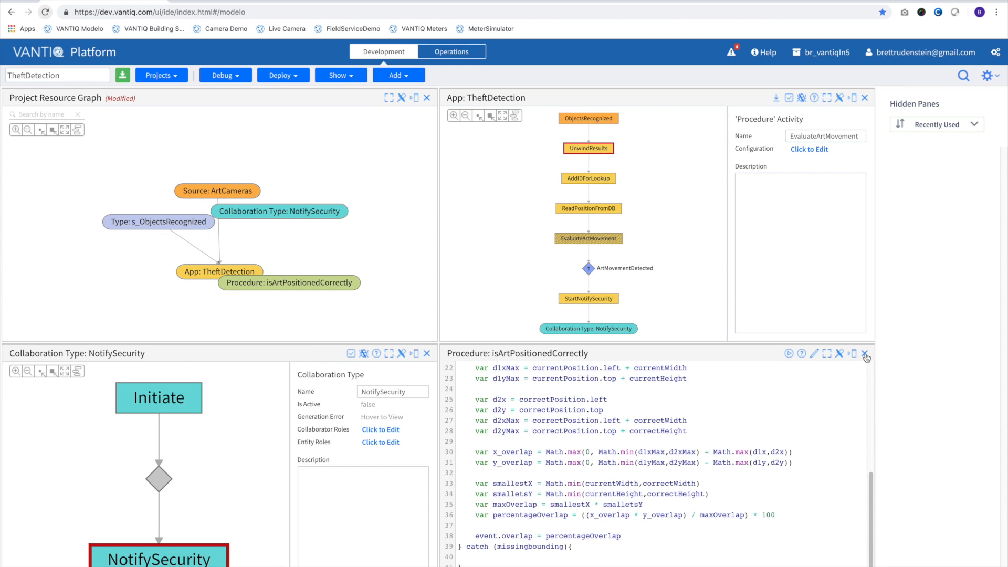
left_click(809, 148)
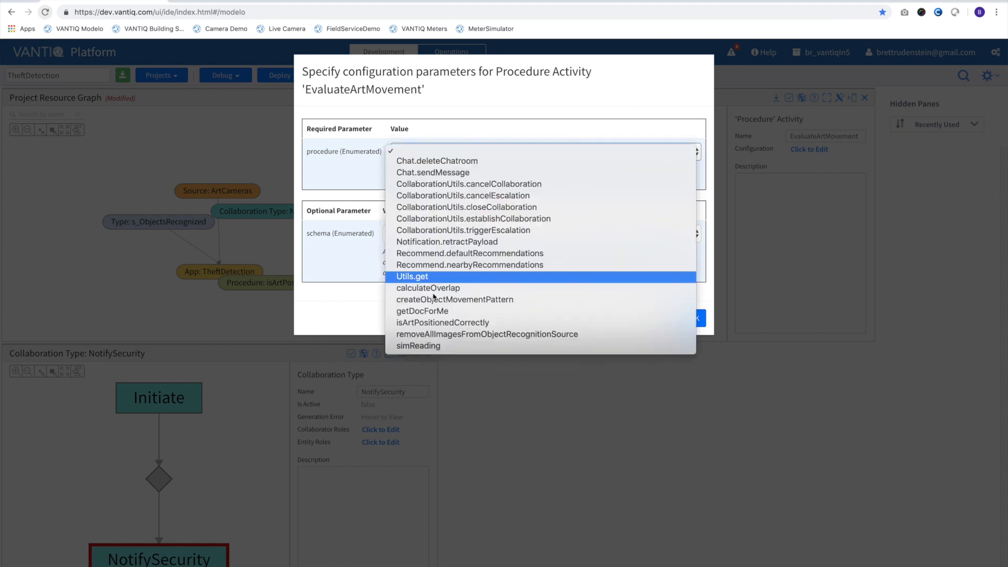
Set EvaluateArtMovement to run isArtPositionedCorrectly with output schema s_artmovement
left_click(443, 322)
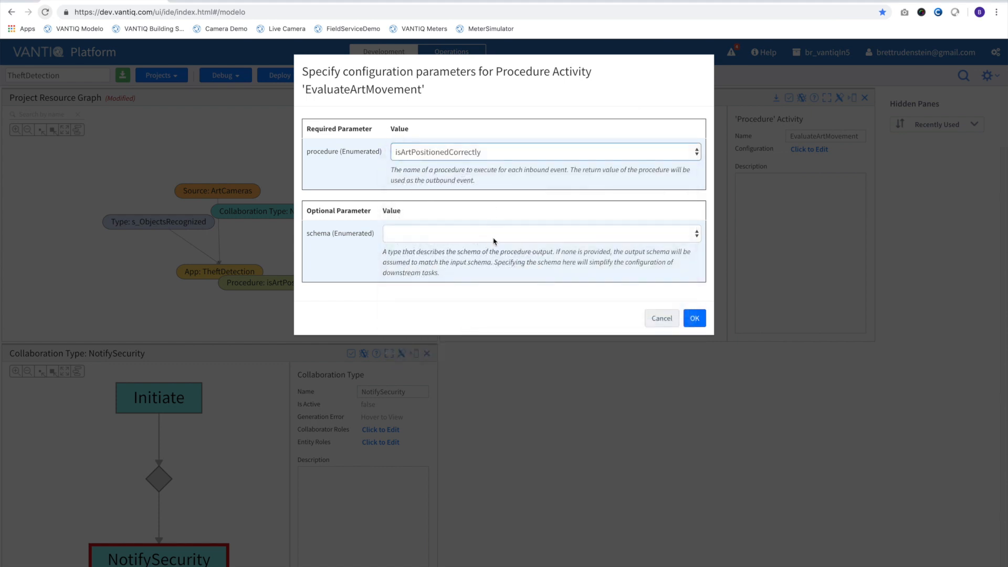
left_click(540, 233)
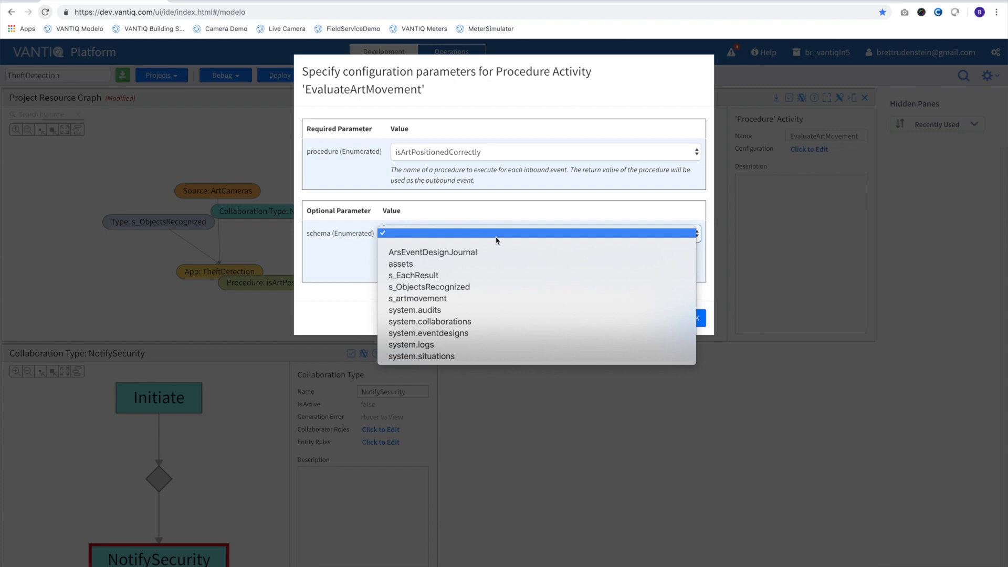
left_click(417, 298)
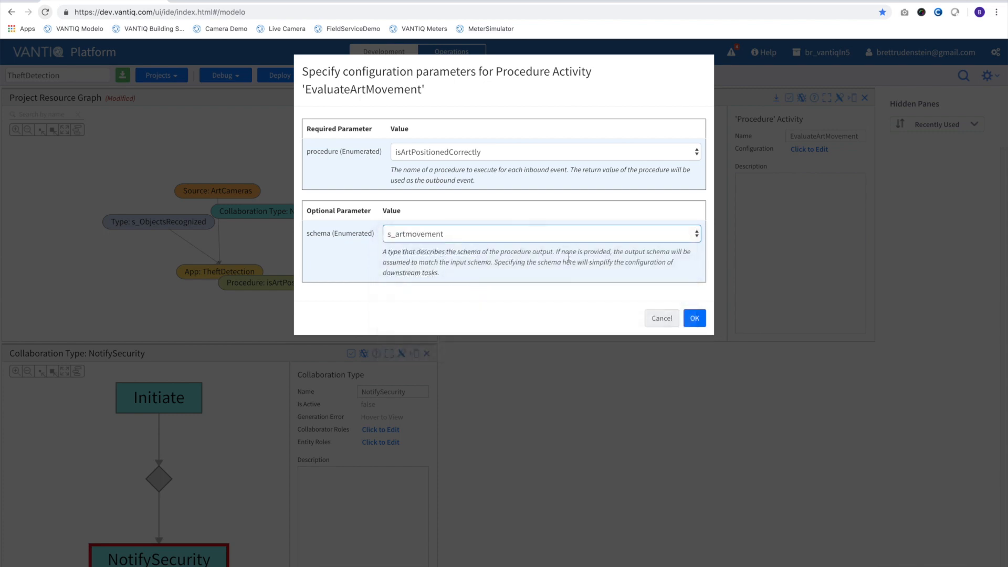
left_click(694, 318)
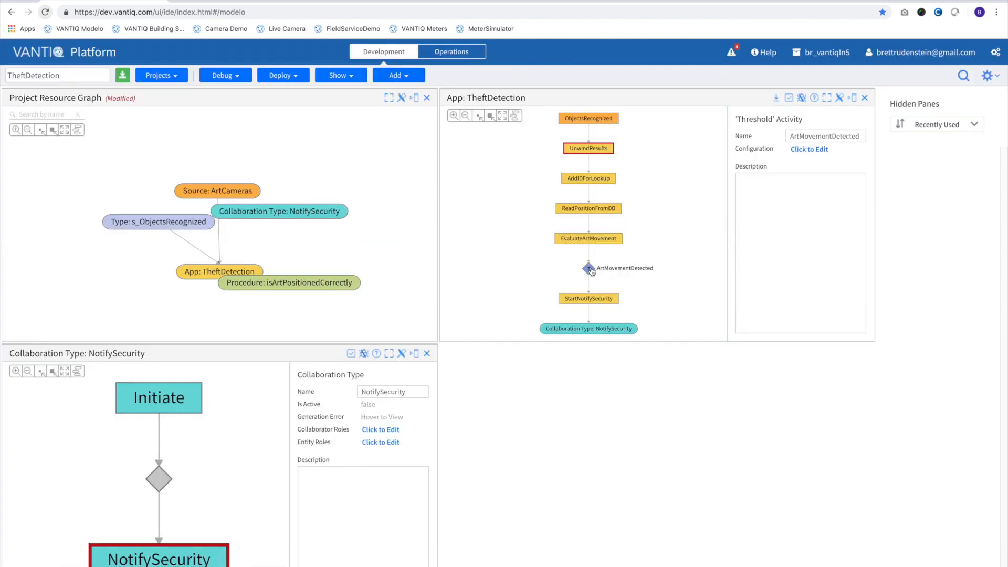
Base the ArtMovementDetected condition on event.overlap < 90, emitting only when it becomes true
left_click(809, 148)
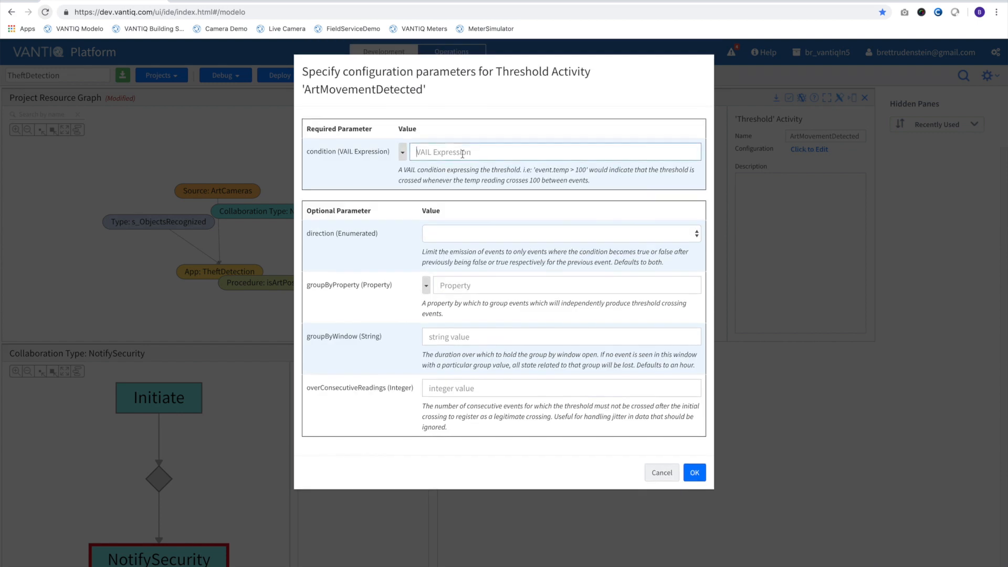
mouse_move(404, 153)
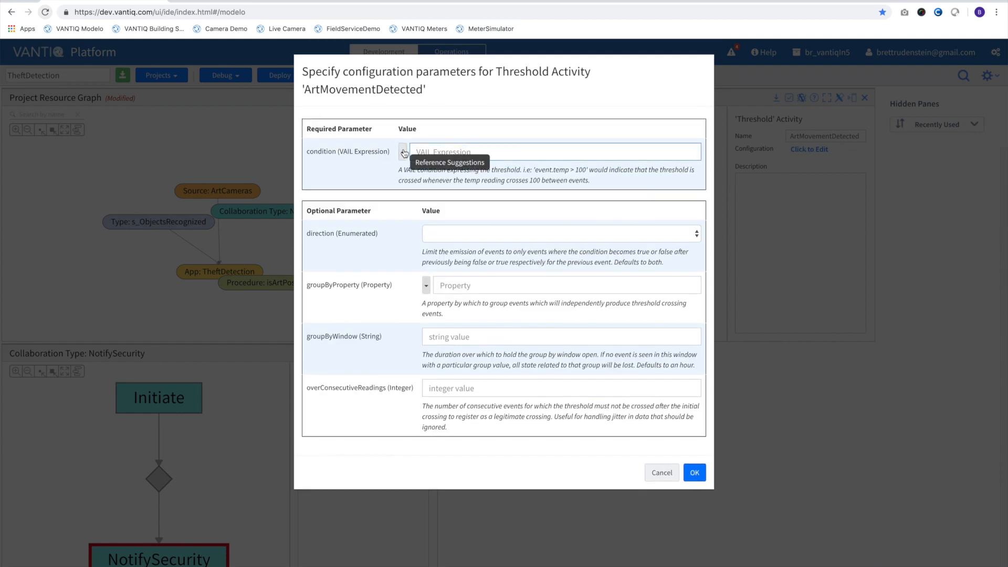
left_click(403, 151)
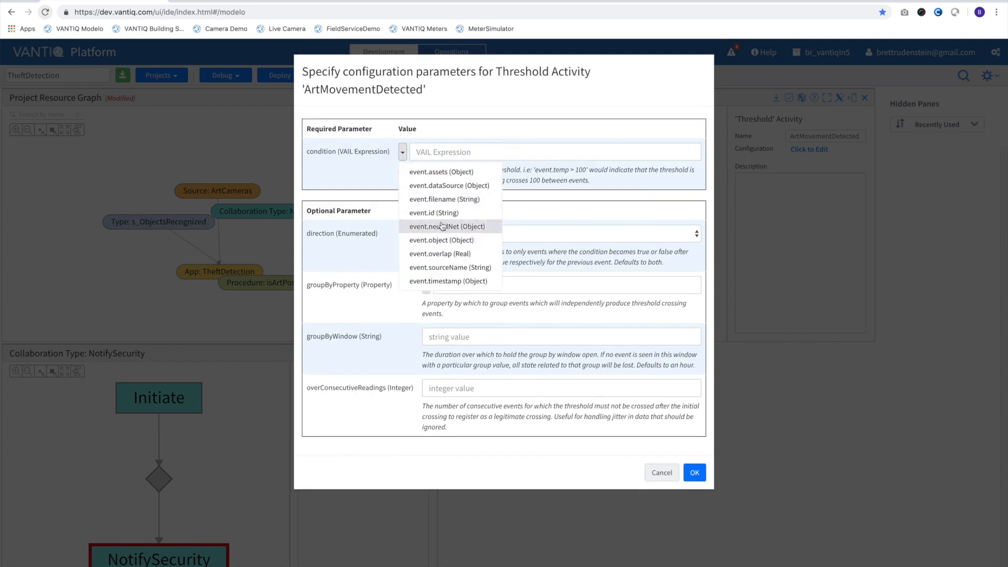
left_click(440, 253)
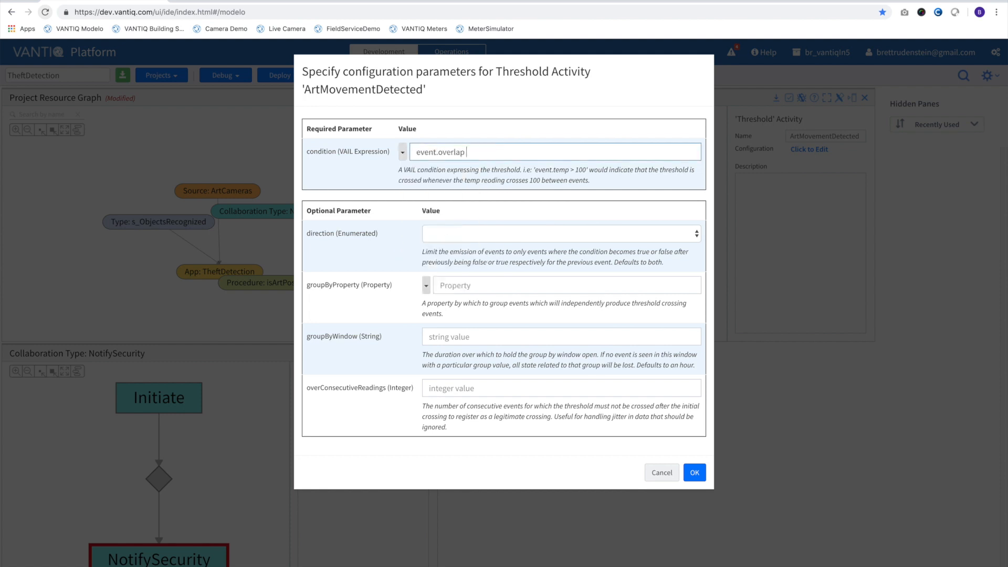
type("< 90")
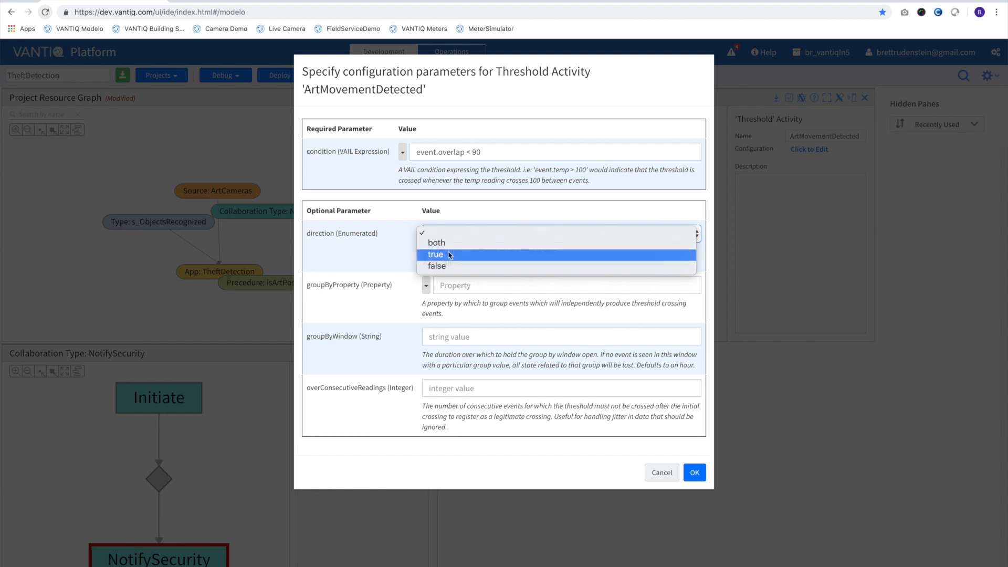
left_click(435, 254)
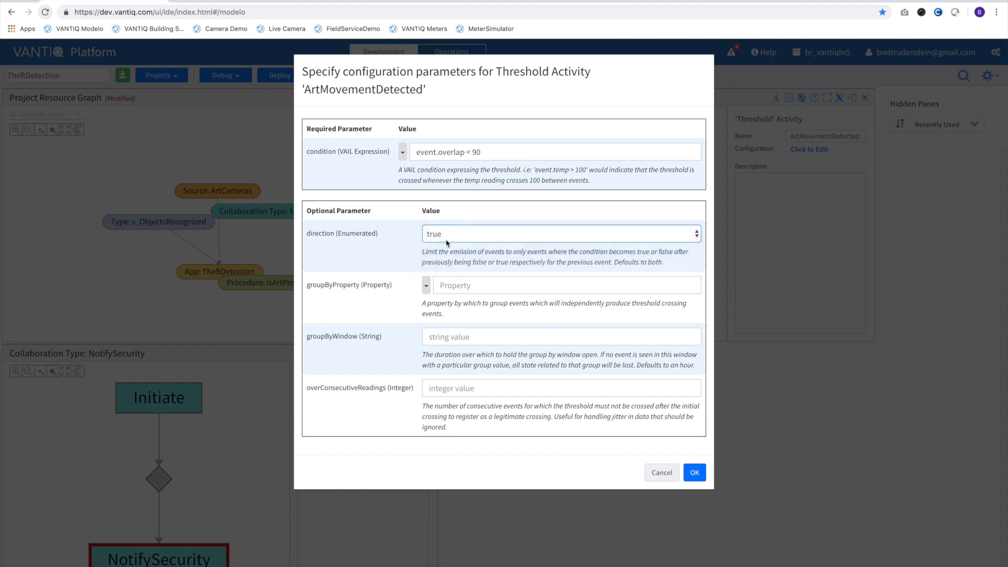
Group the threshold by id over one consecutive reading and save it
left_click(560, 284)
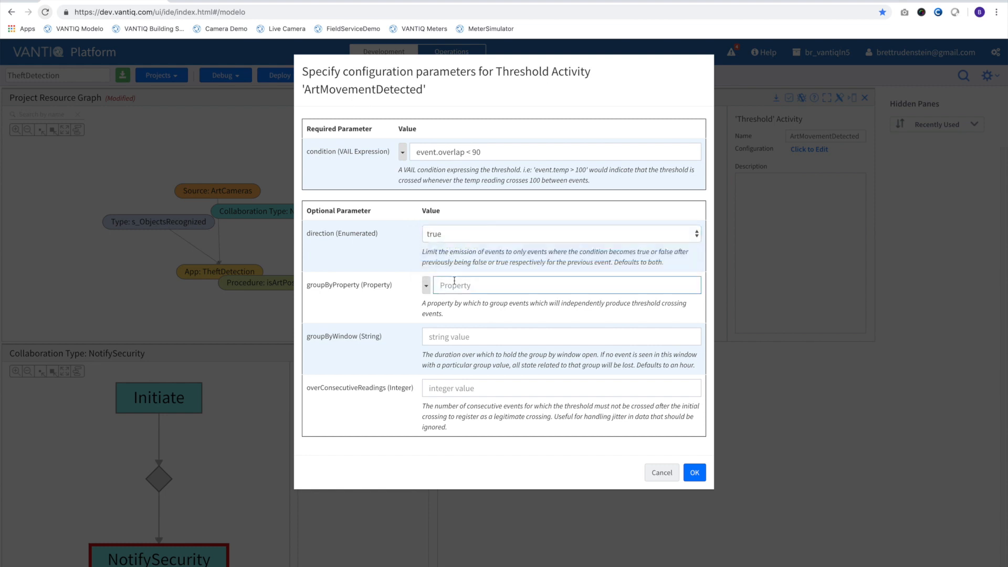
type("id")
left_click(562, 389)
type("1")
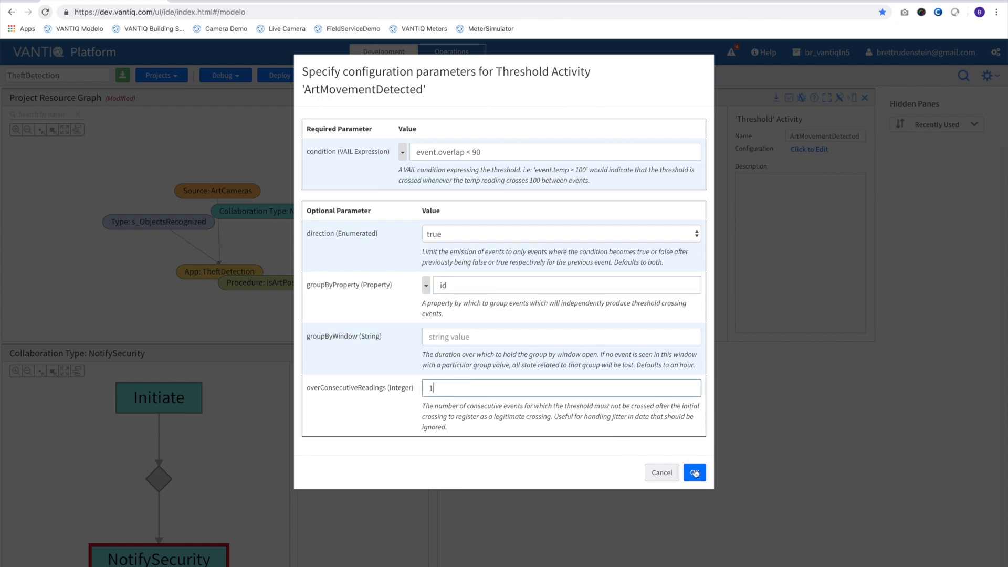
left_click(694, 473)
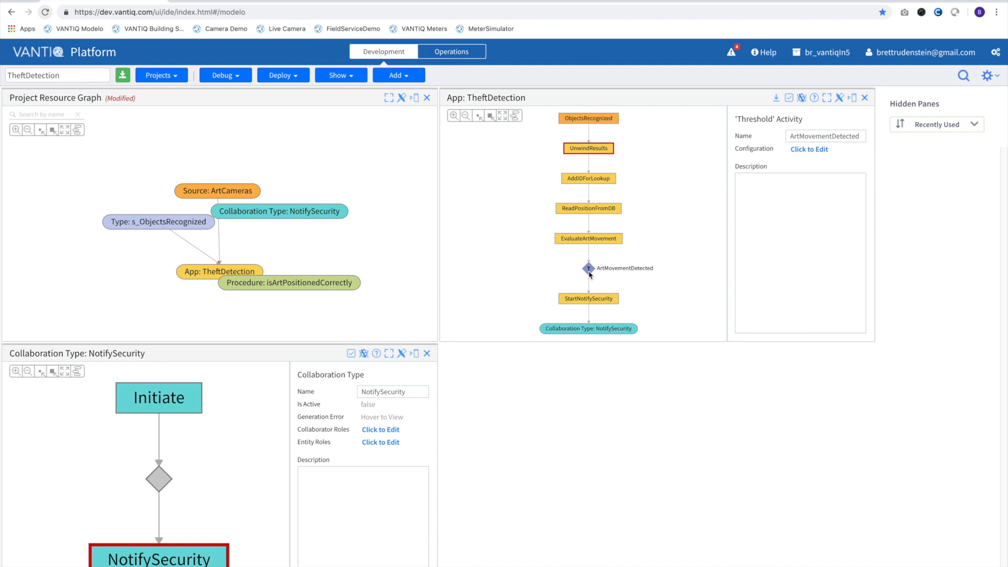
Constrain StartNotifySecurity to id == event.id, then regenerate the TheftDetection app
left_click(809, 148)
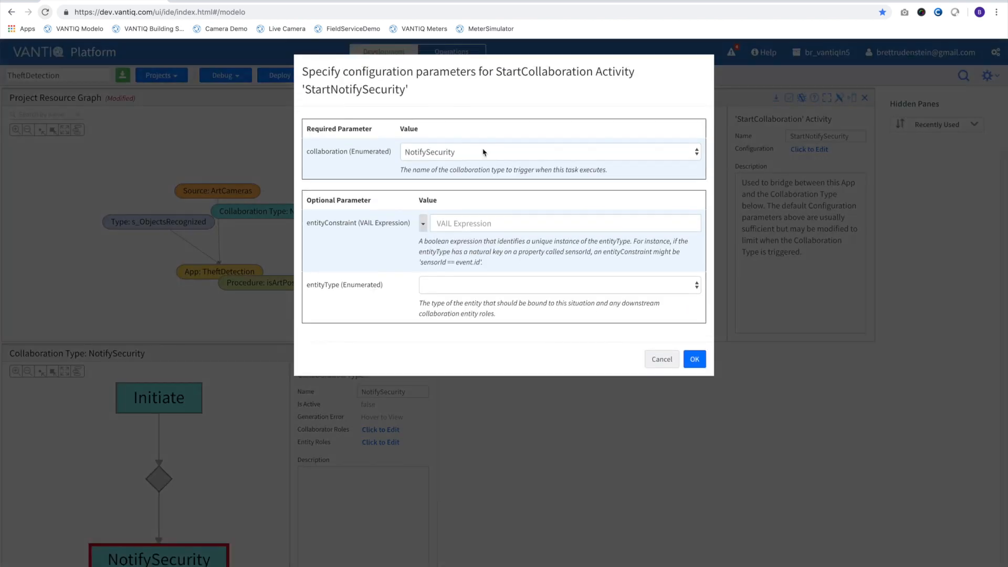
left_click(424, 223)
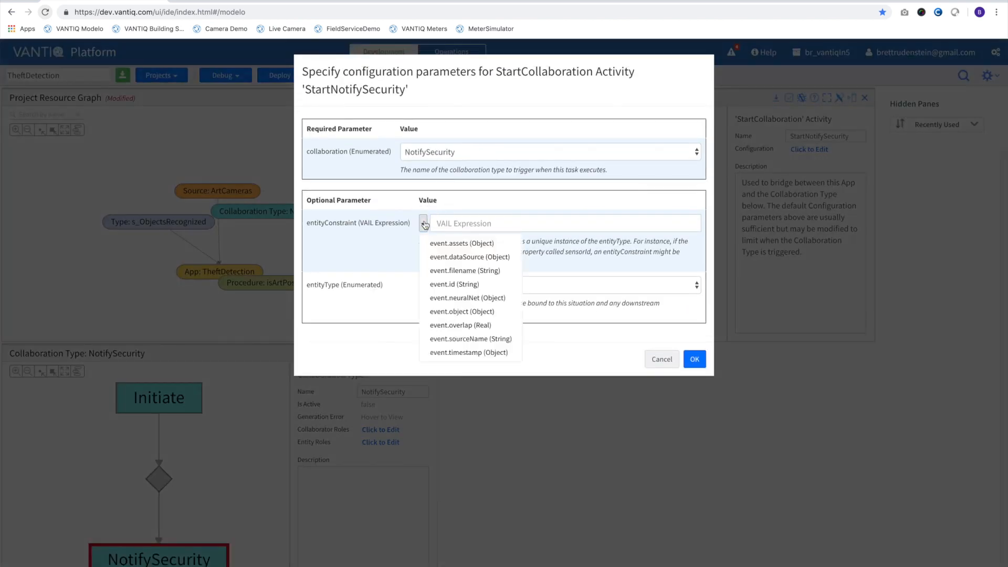
left_click(454, 285)
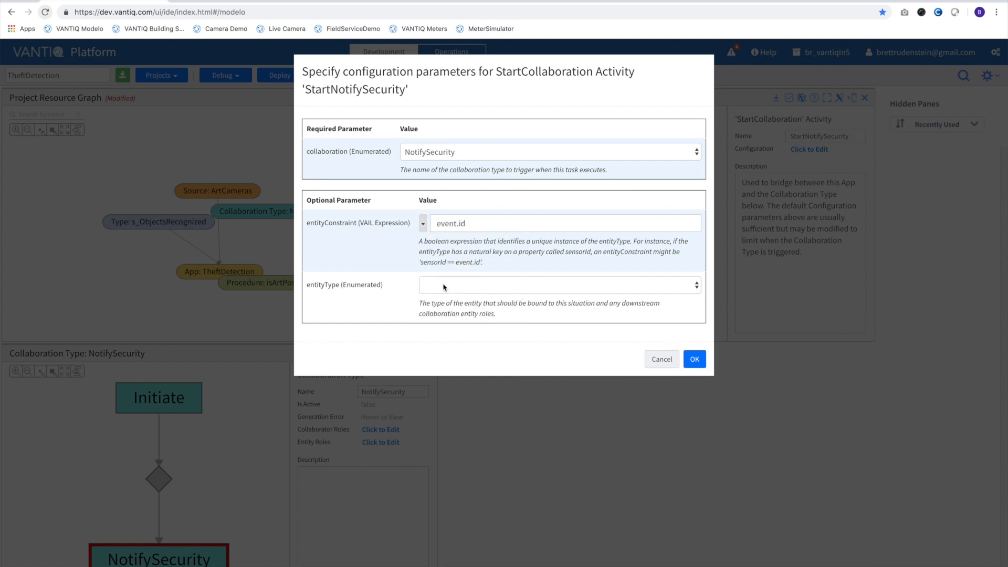
left_click(565, 223)
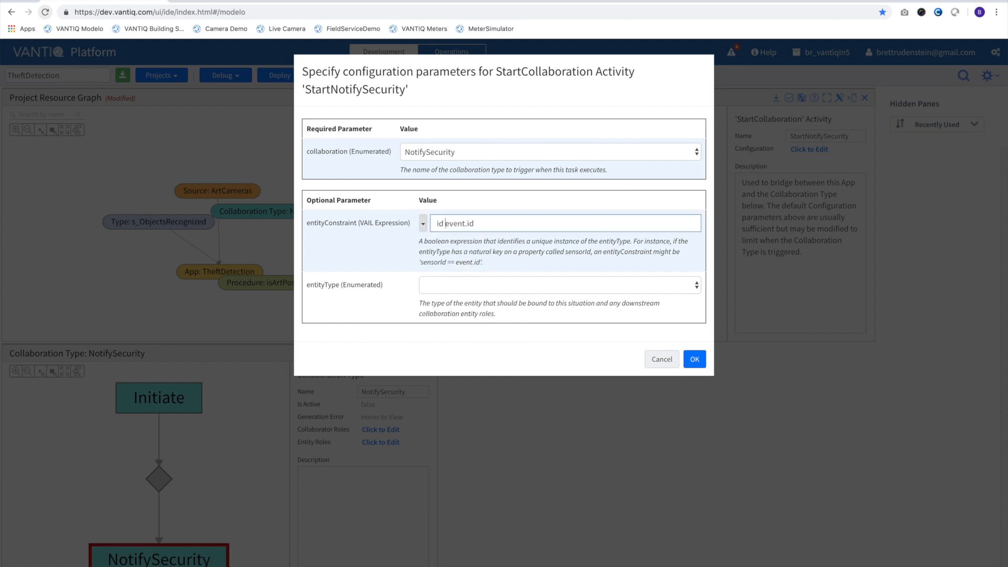
type("==")
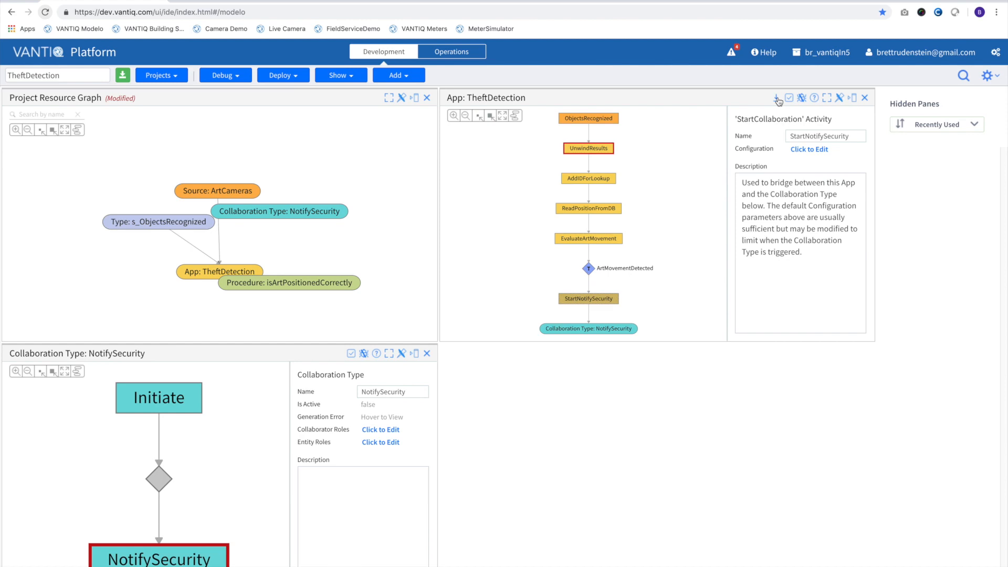
left_click(778, 97)
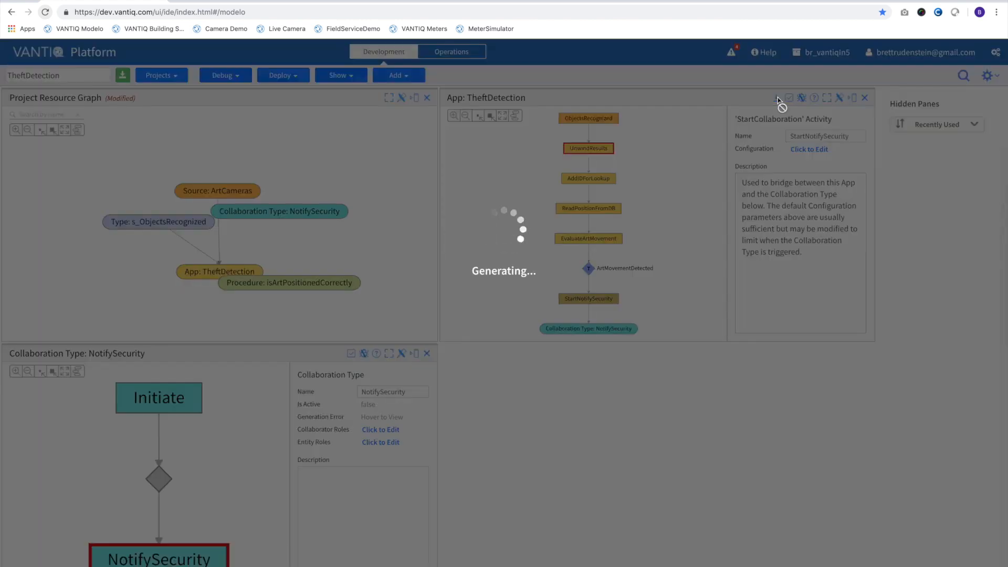
Create a new client named AssetIssue designed for mobile apps
left_click(398, 76)
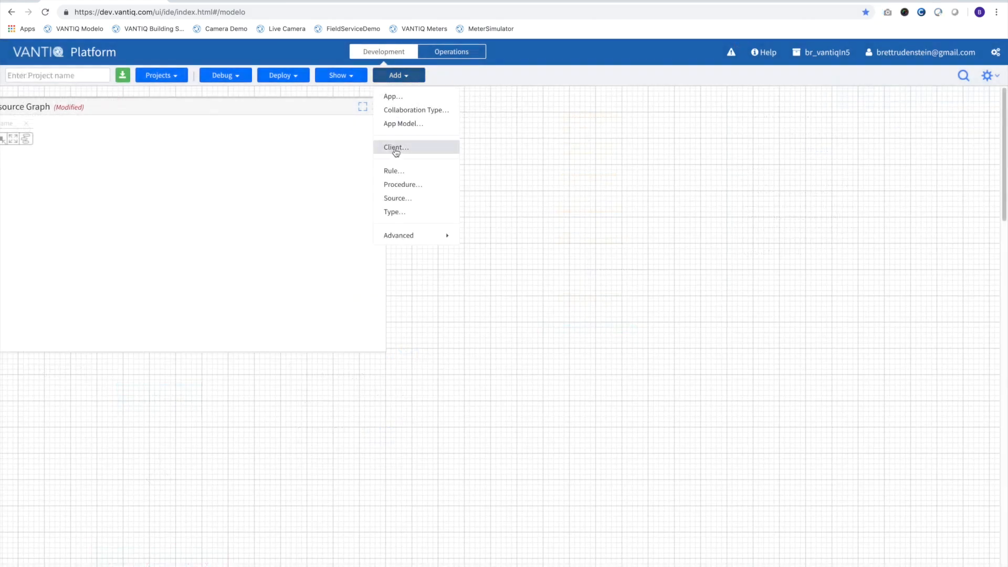
left_click(395, 147)
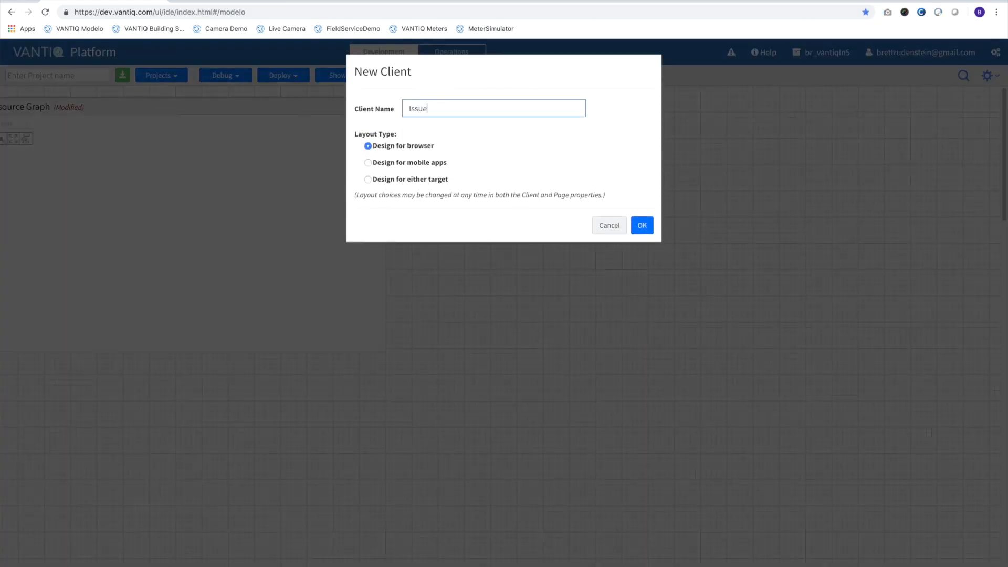
left_click(367, 162)
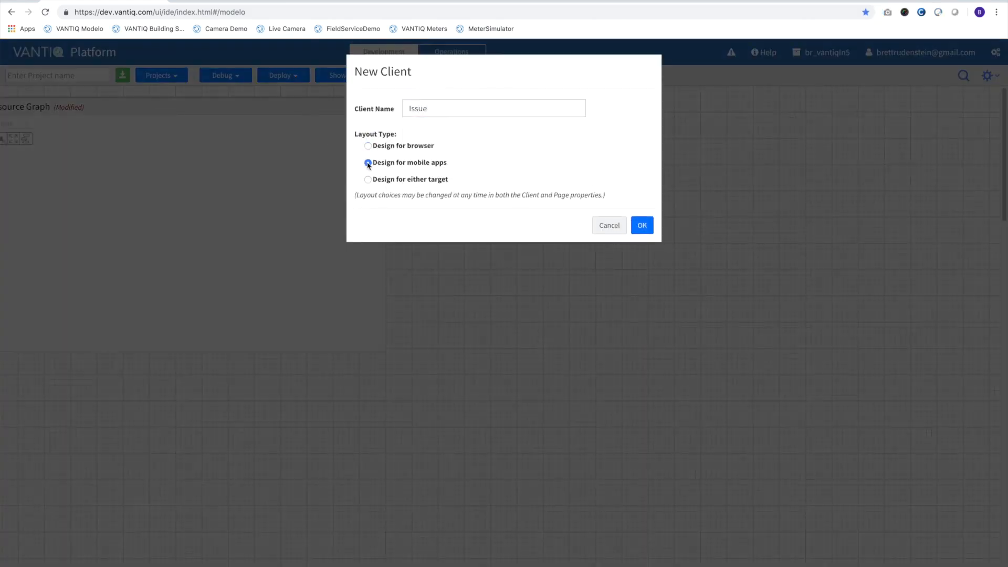
left_click(641, 224)
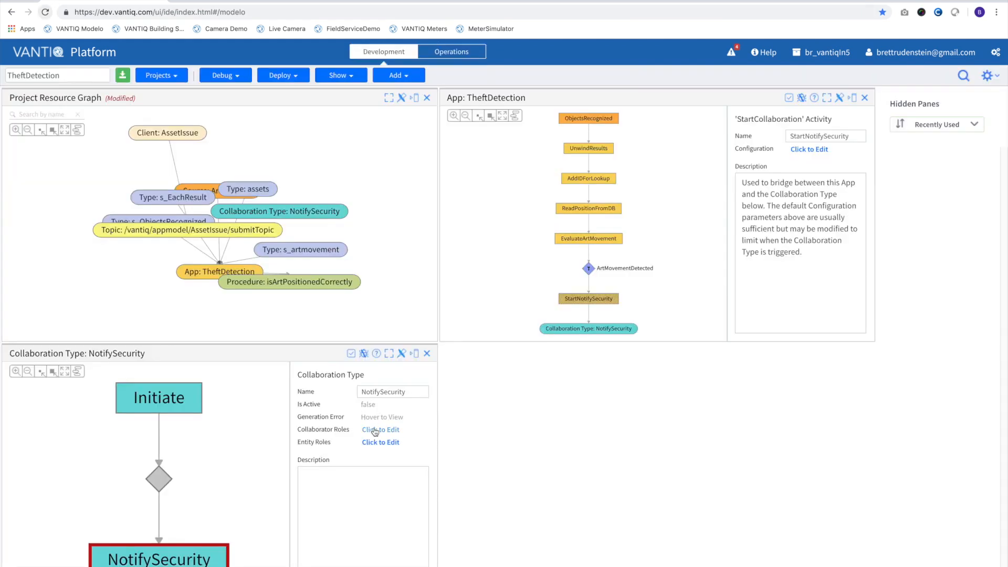
Add an assets entity role to NotifySecurity and confirm the Initiate activity settings
left_click(380, 442)
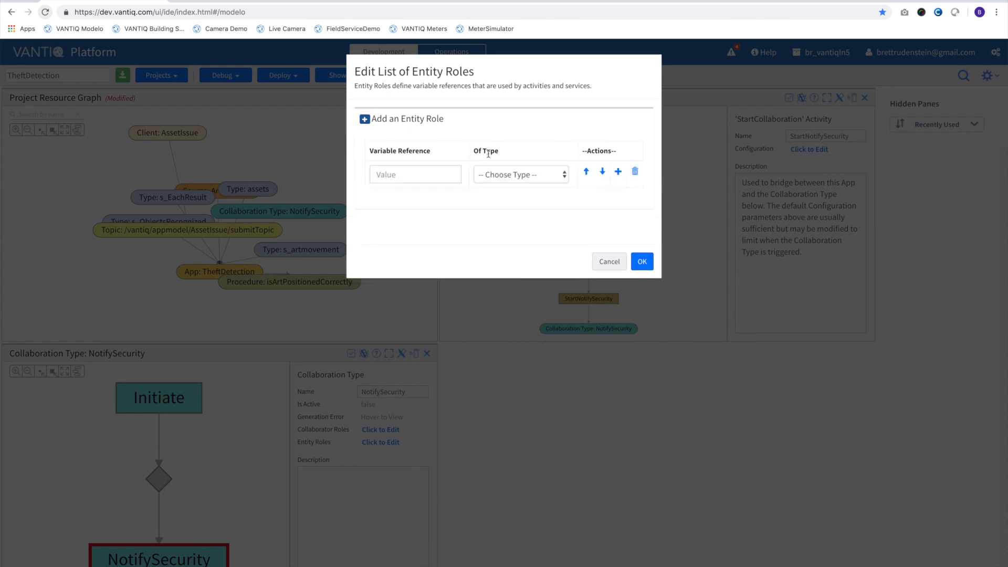
type("ass")
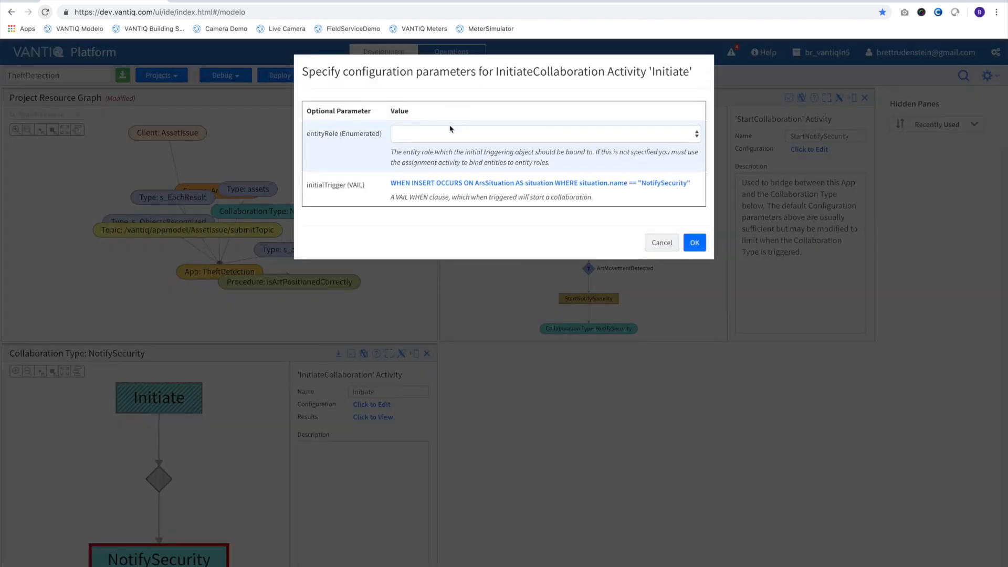
left_click(694, 243)
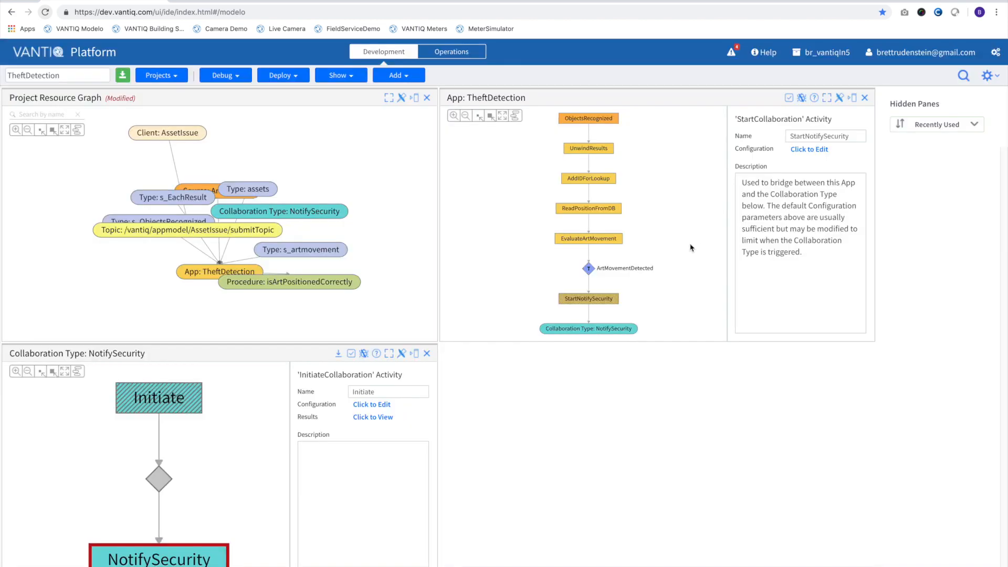
Send via the AssetIssue client with title 'Asset $[asset.name' and body saying it is not in the correct location
left_click(376, 405)
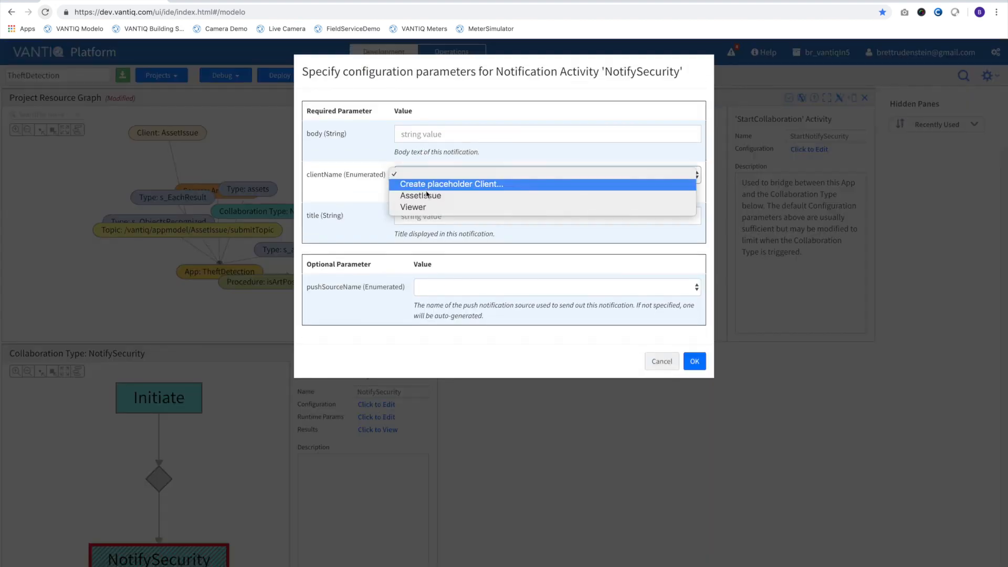
left_click(420, 195)
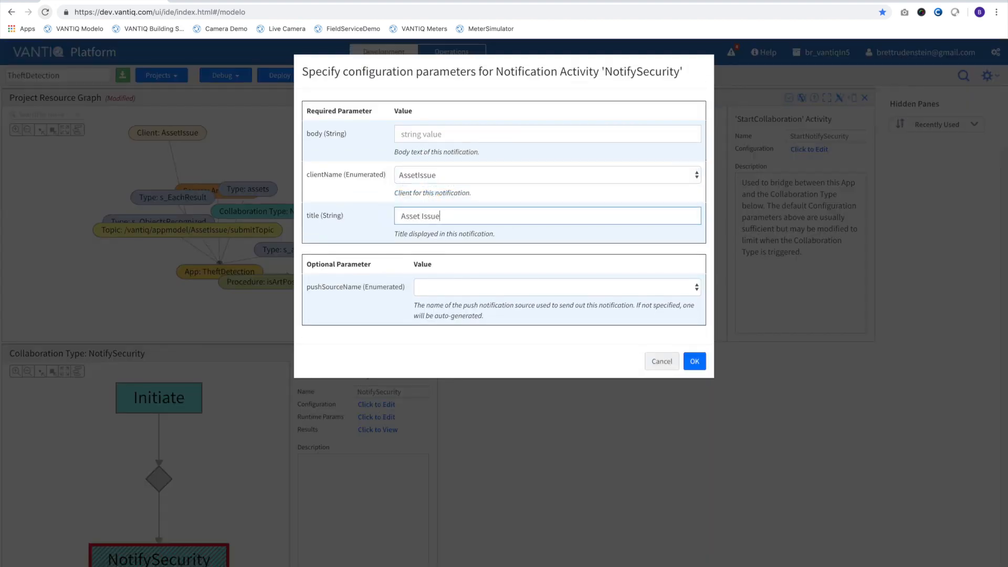
type("Asset $[asset.name")
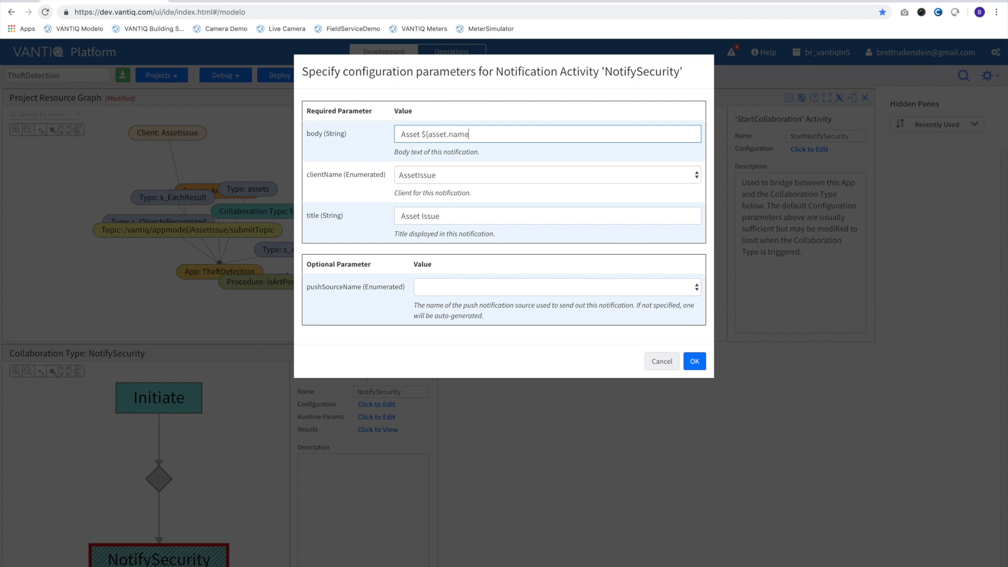
type("is not in the correct loca")
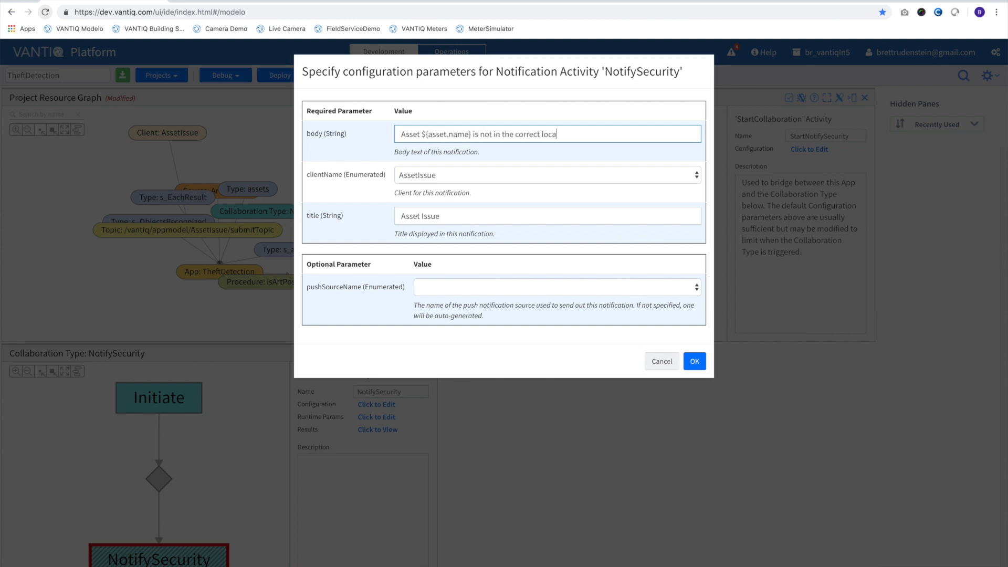
left_click(694, 361)
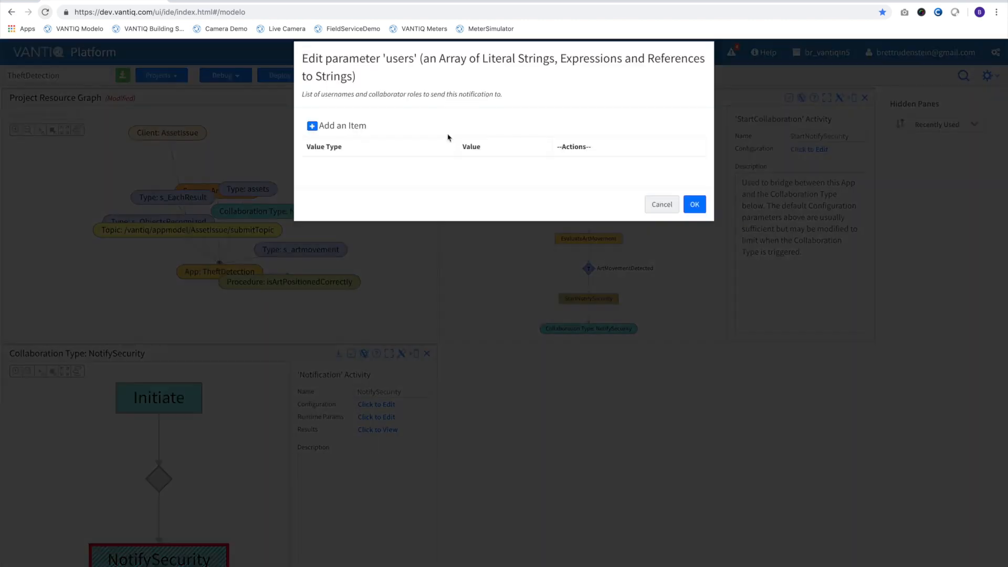
Add one recipient user in Runtime Params and save the notification parameters
left_click(312, 125)
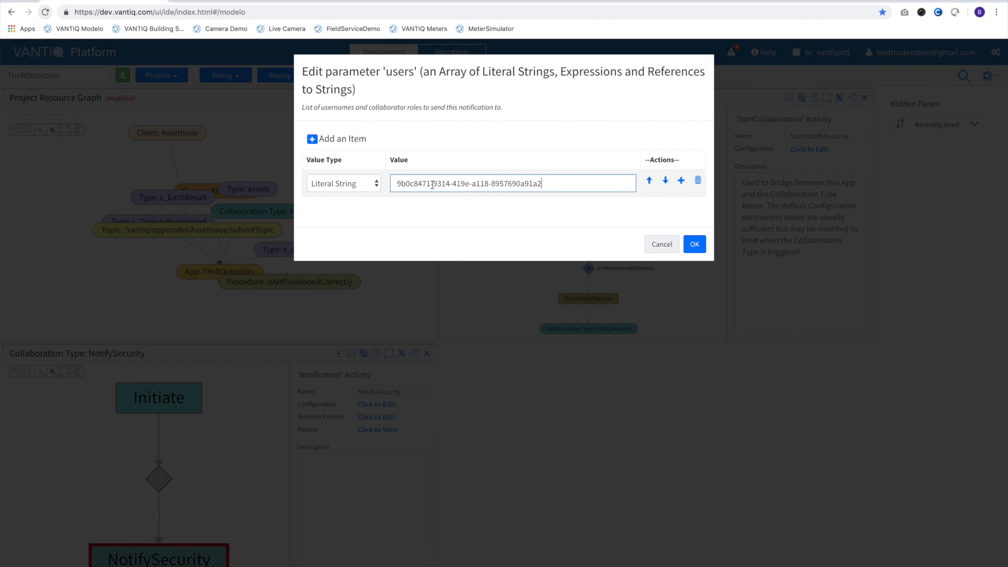
left_click(694, 244)
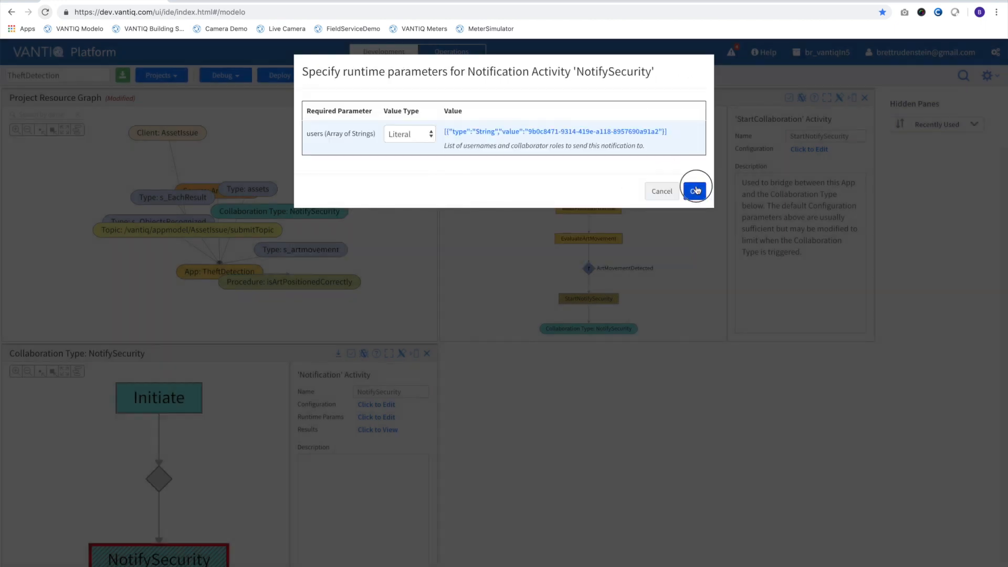
left_click(695, 191)
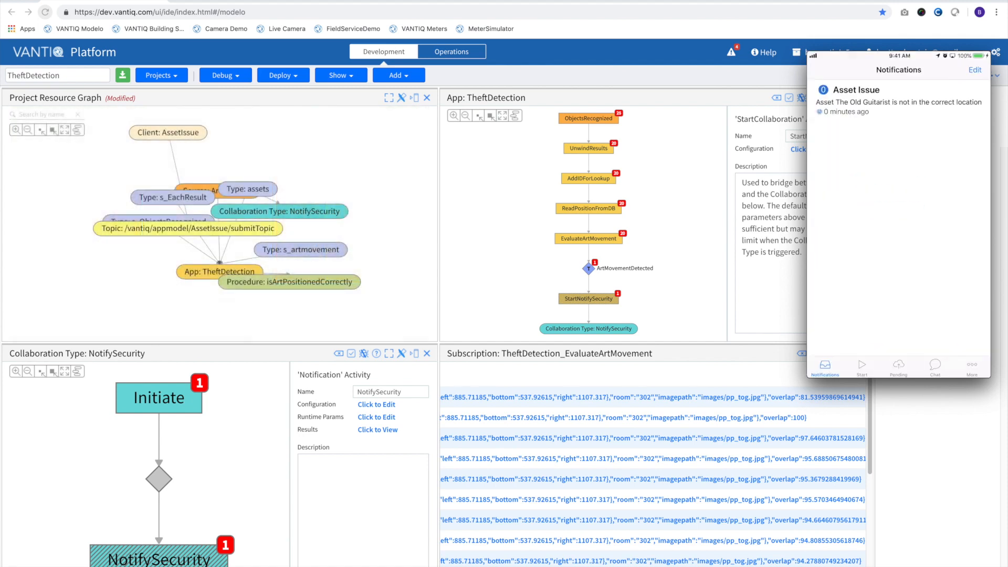
View the Asset Issue alert's details for The Old Guitarist on the phone
left_click(872, 102)
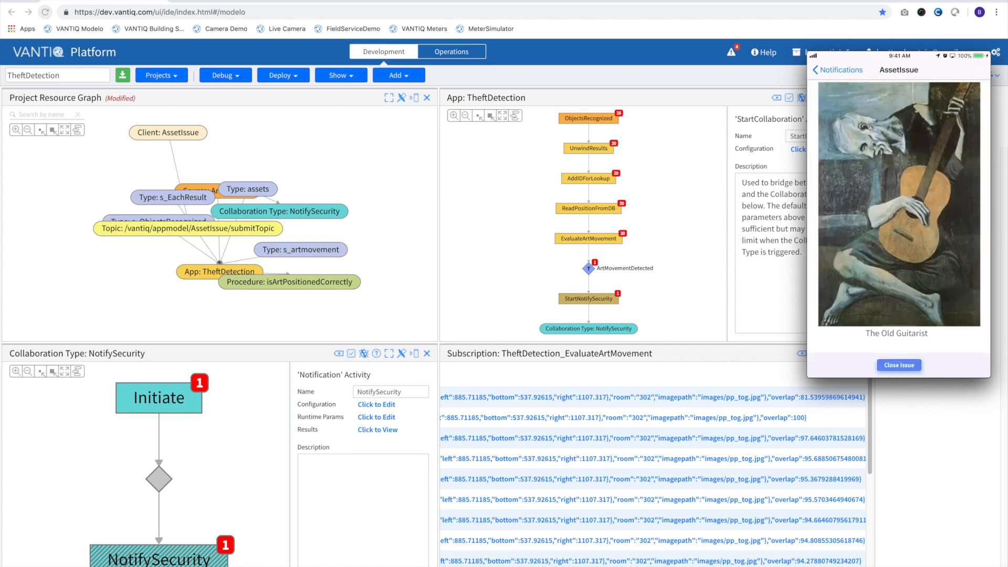